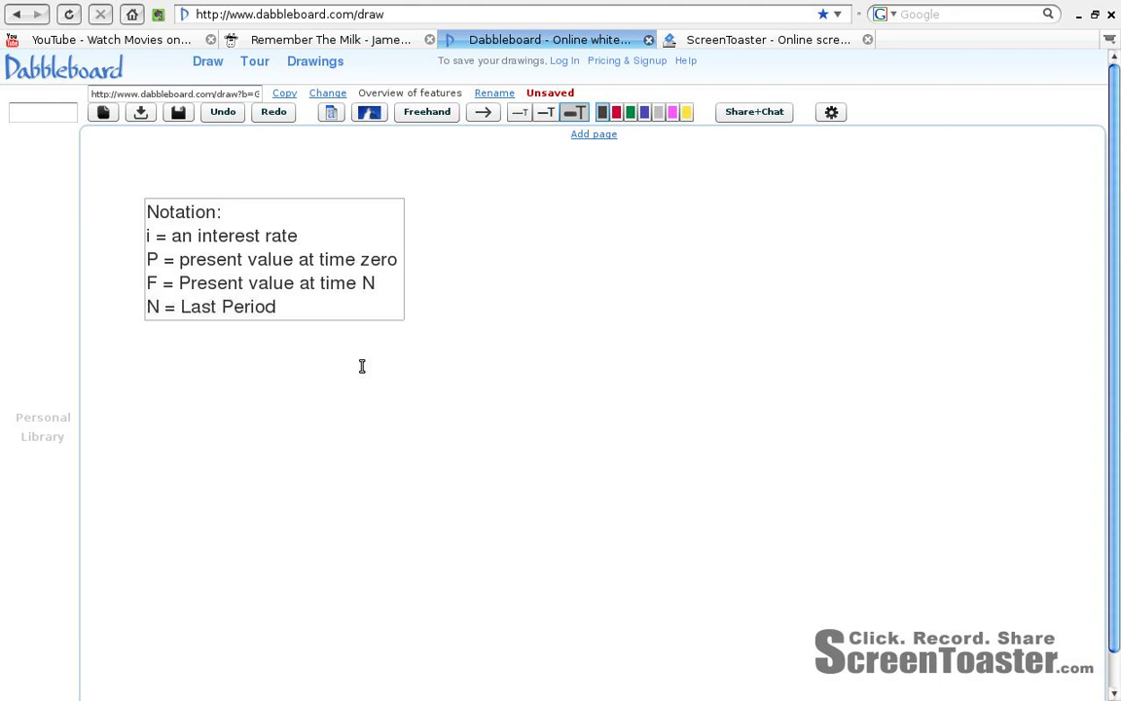
{"action": "mouse_move", "coordinate": [139, 247]}
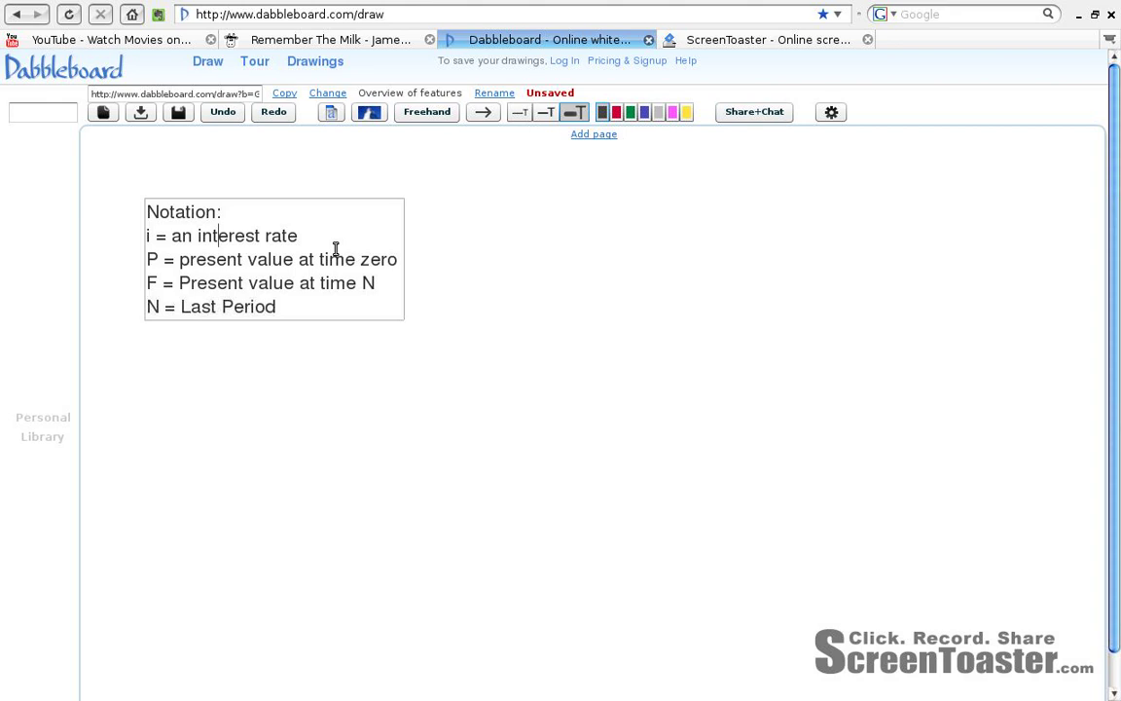
{"action": "mouse_move", "coordinate": [150, 261]}
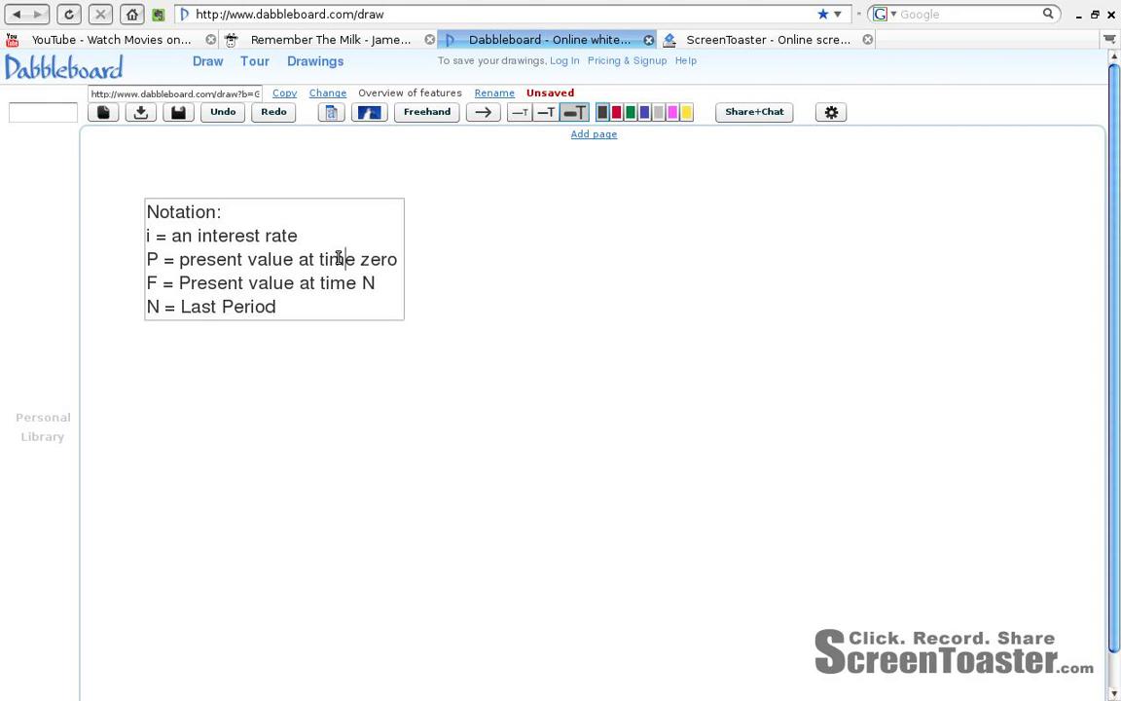
{"action": "mouse_move", "coordinate": [163, 280]}
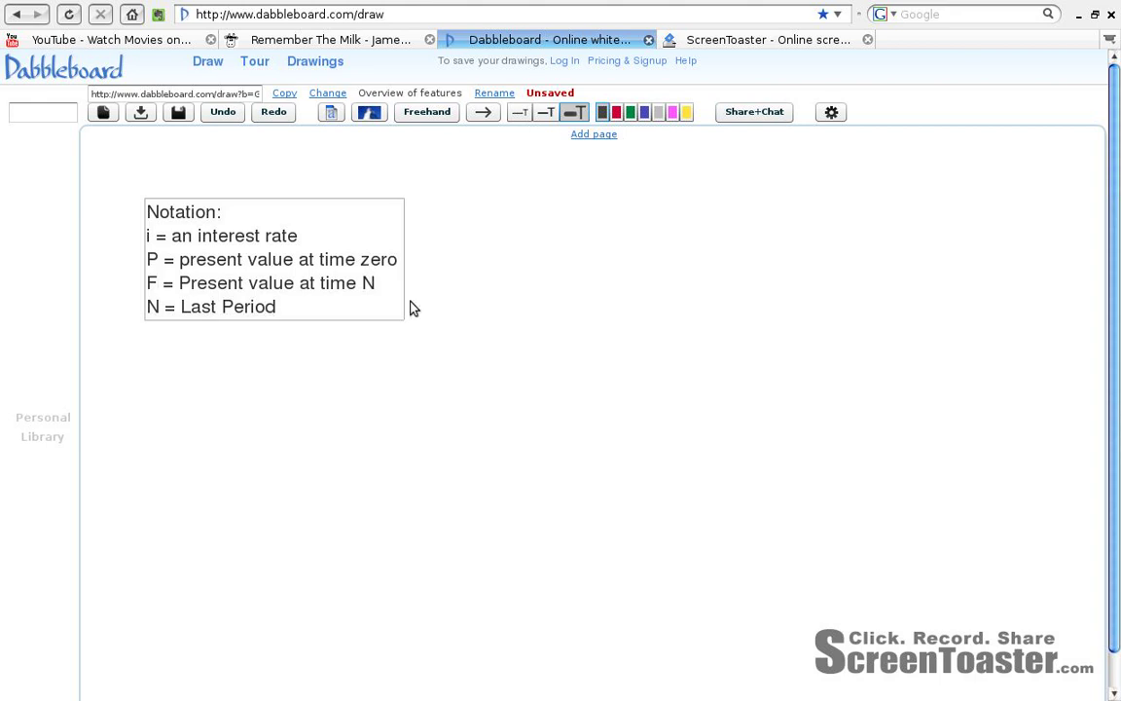
- Add a sixth notation line reading 'n= arbitrary time' after 'N = Last Period'
{"action": "left_click", "coordinate": [333, 314]}
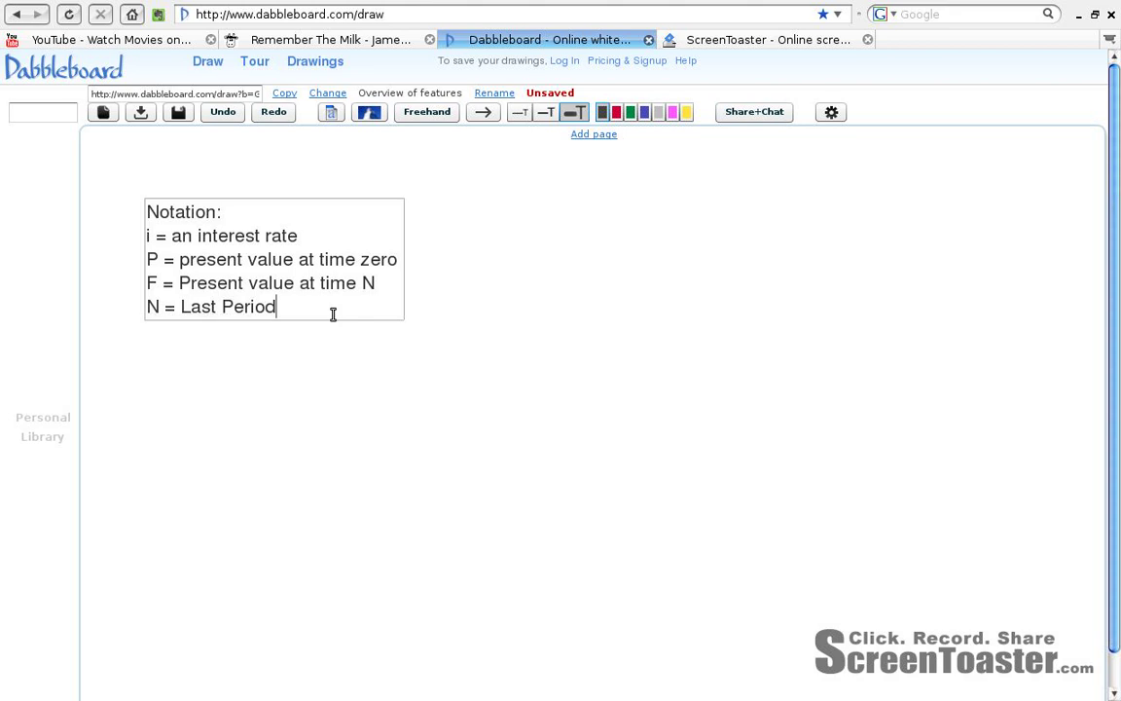
{"action": "key", "text": "Return"}
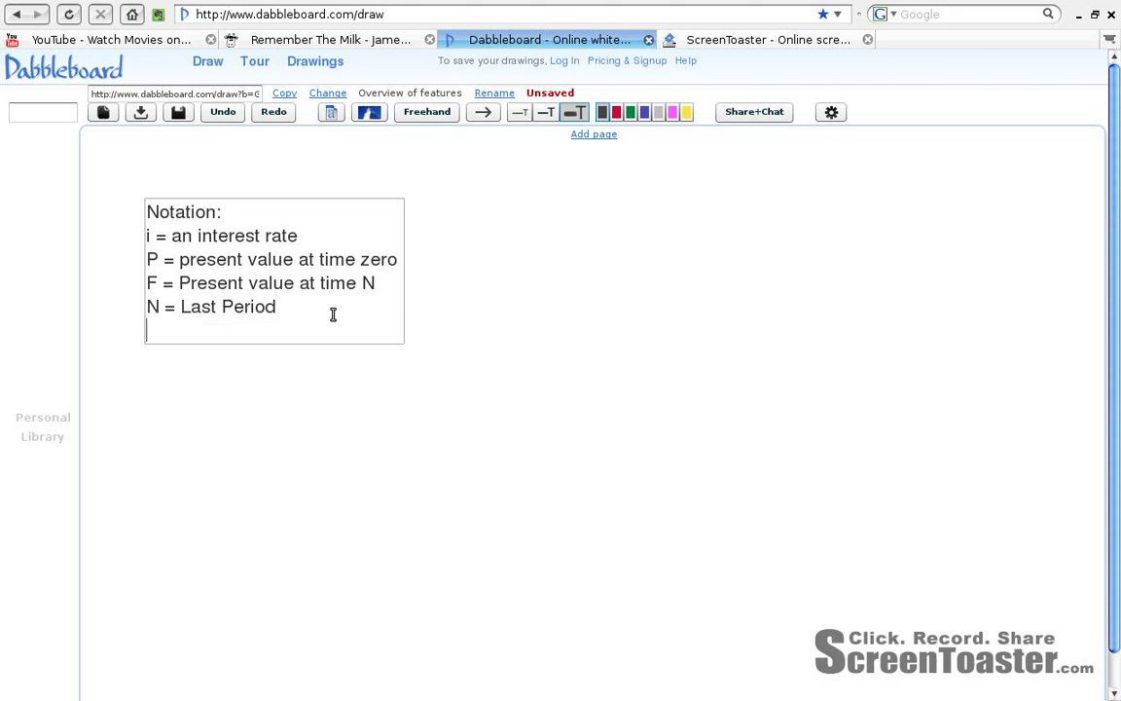
{"action": "type", "text": "n="}
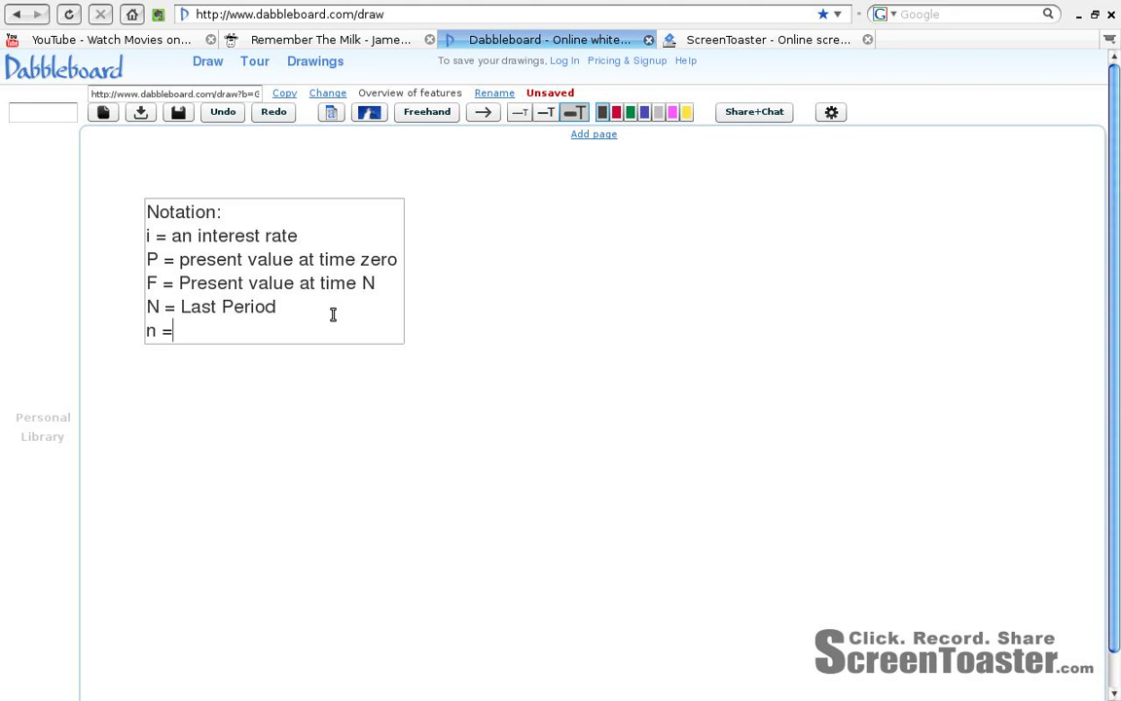
{"action": "type", "text": "arbitrary time"}
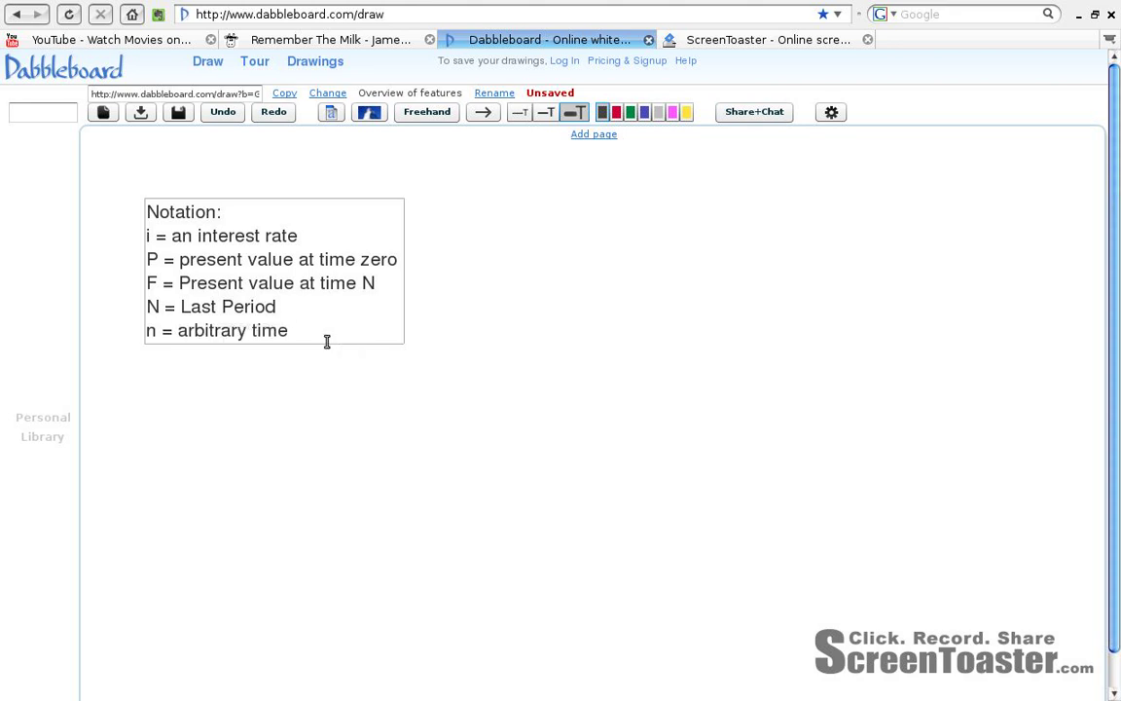
{"action": "mouse_move", "coordinate": [477, 318]}
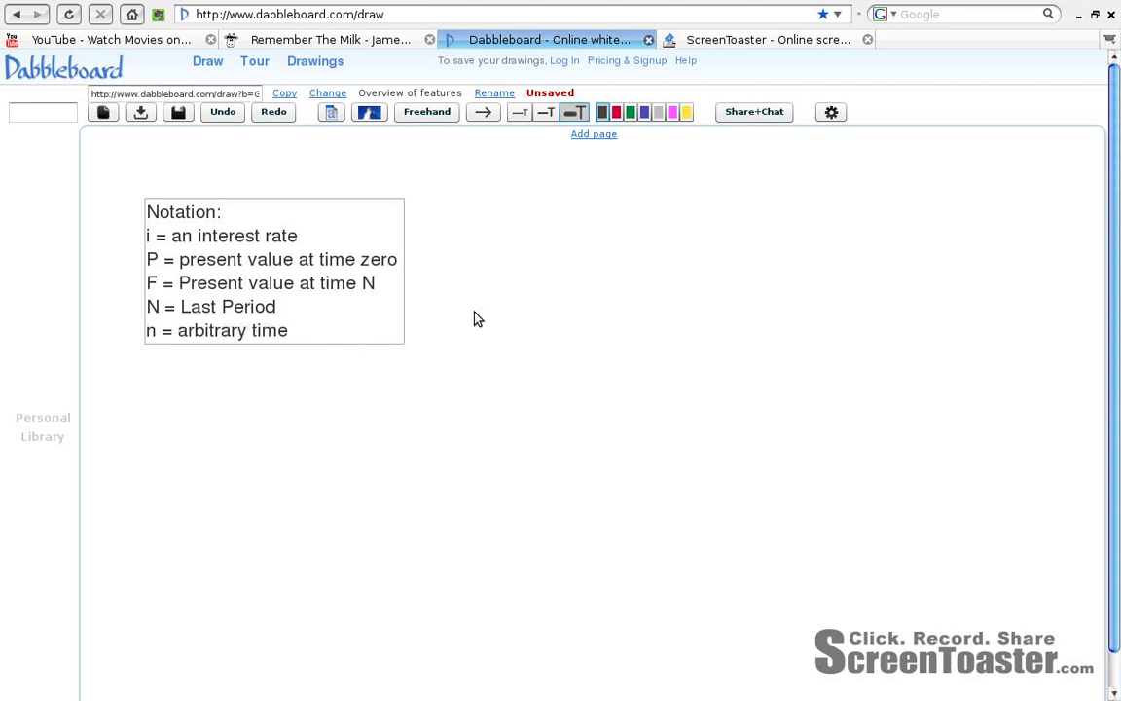
{"action": "mouse_move", "coordinate": [546, 365]}
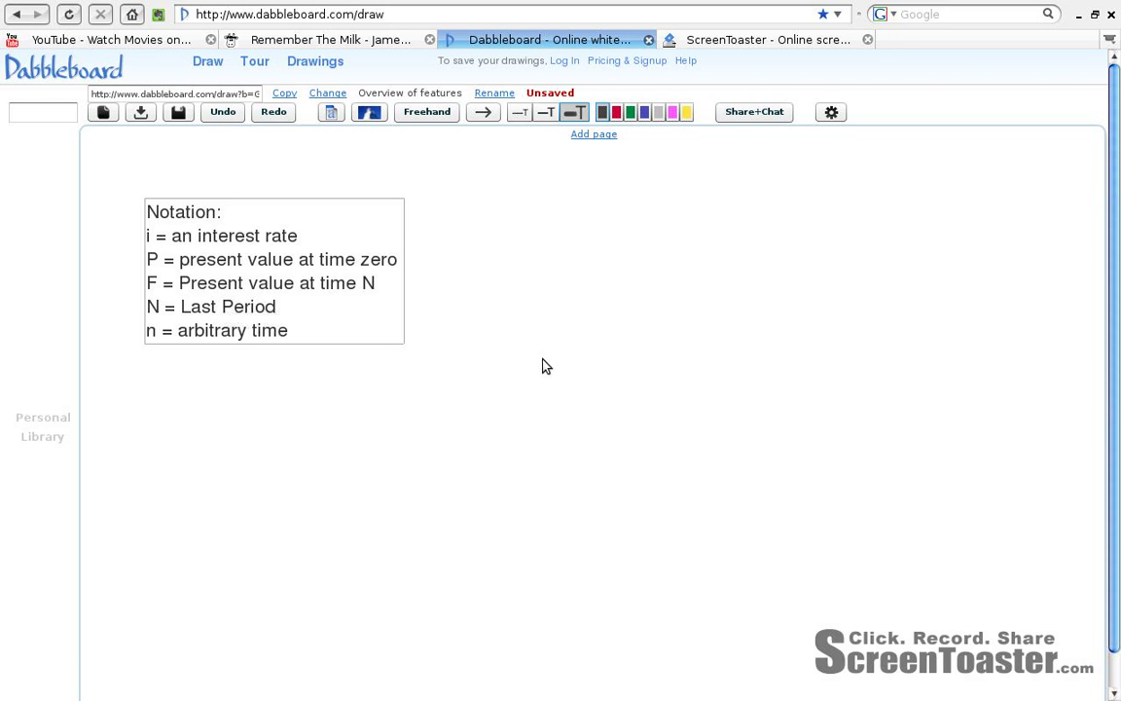
{"action": "mouse_move", "coordinate": [631, 216]}
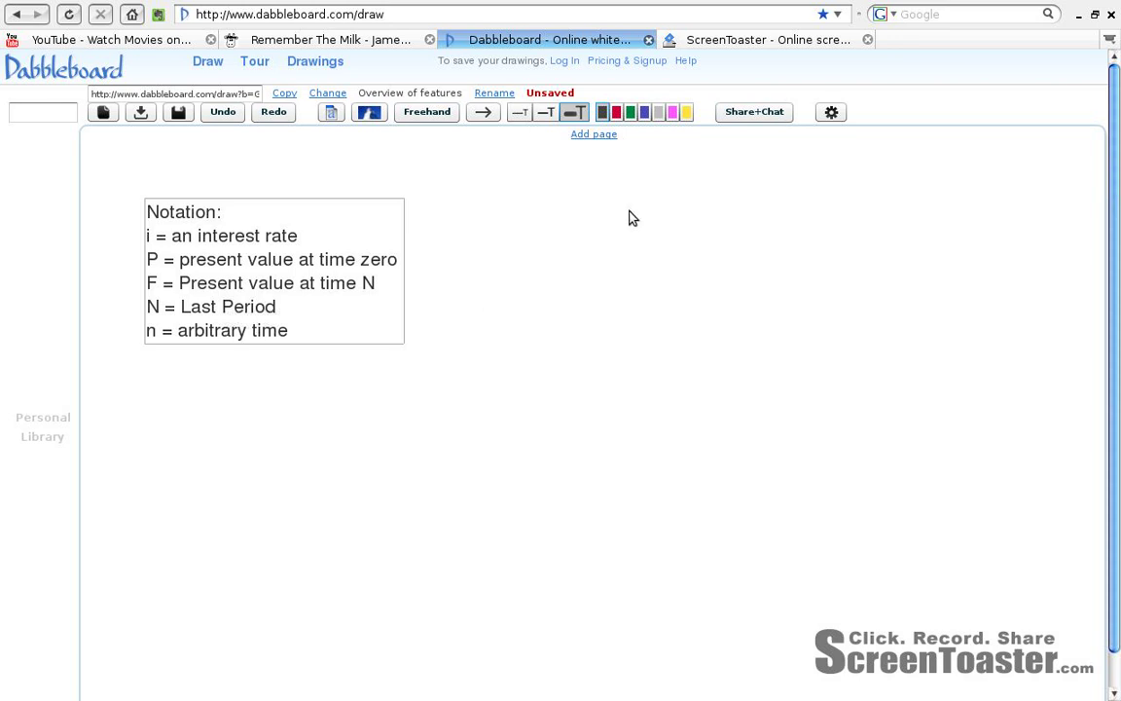
- Draw a horizontal time-axis arrow below the notation list
{"action": "left_click", "coordinate": [483, 111]}
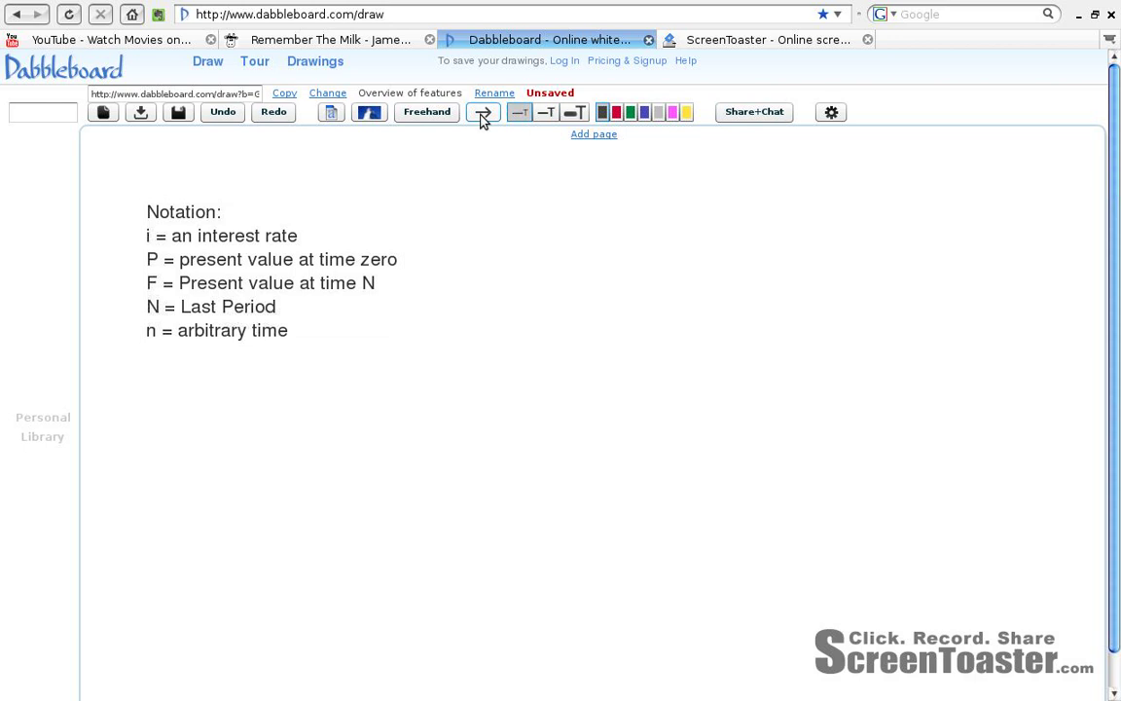
{"action": "left_click", "coordinate": [484, 111]}
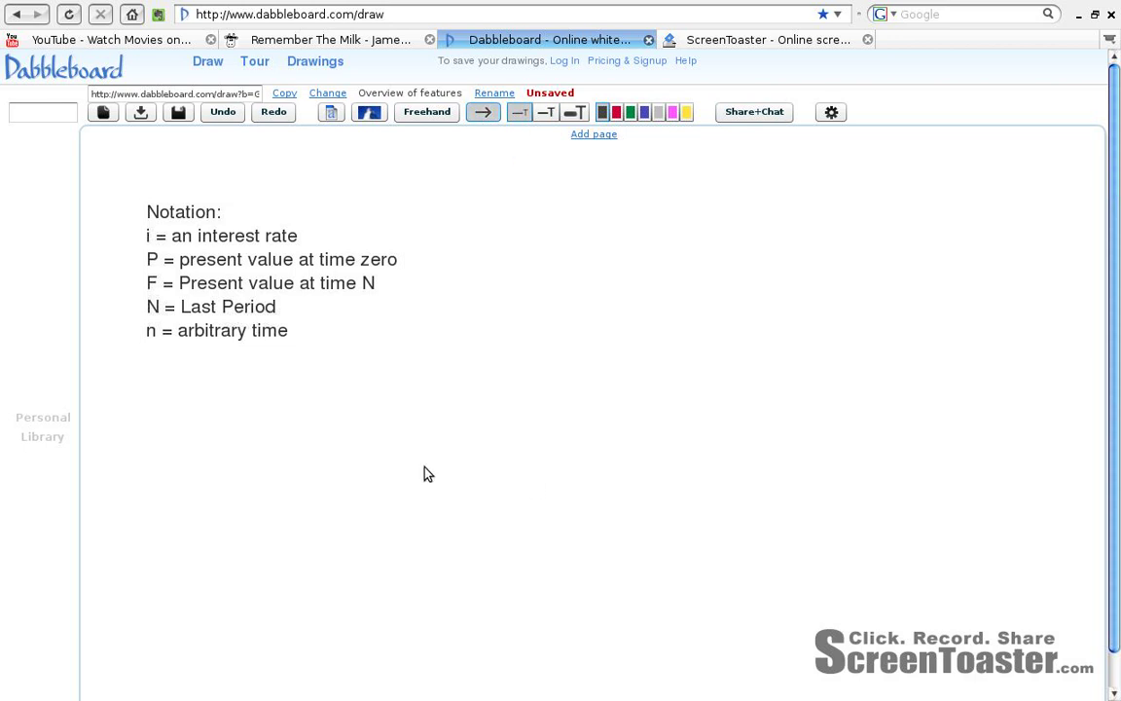
{"action": "left_click_drag", "start_coordinate": [426, 471], "coordinate": [842, 458]}
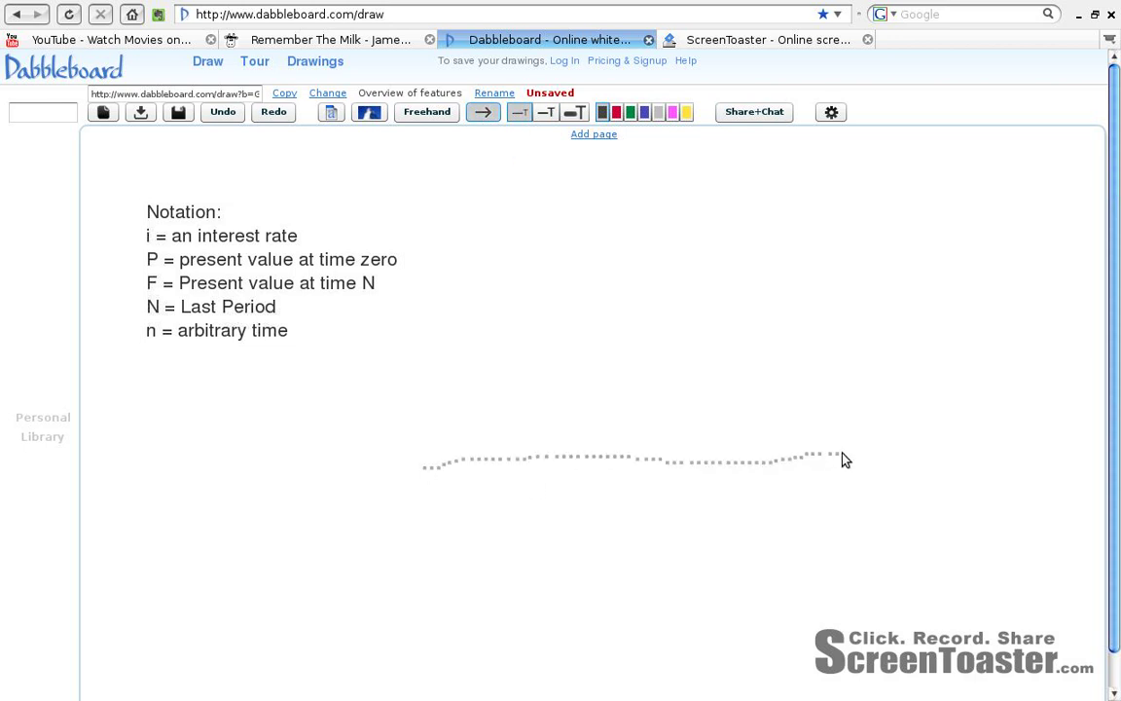
{"action": "left_click_drag", "start_coordinate": [423, 467], "coordinate": [845, 467]}
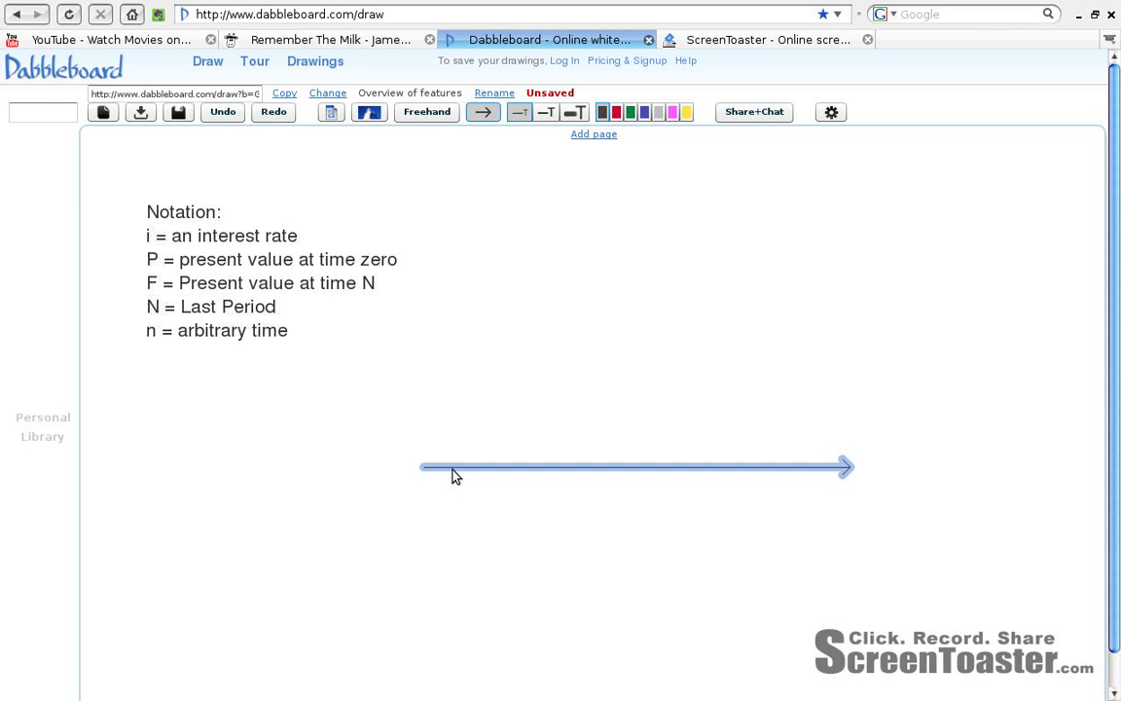
{"action": "left_click", "coordinate": [460, 182]}
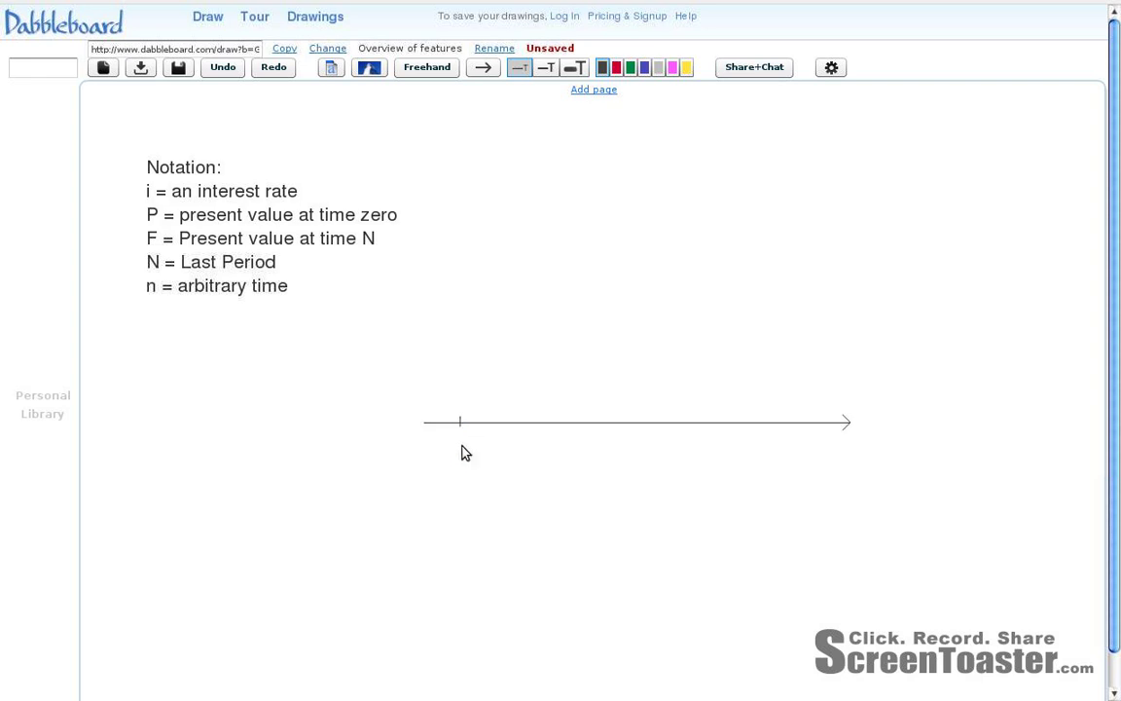
{"action": "mouse_move", "coordinate": [470, 443]}
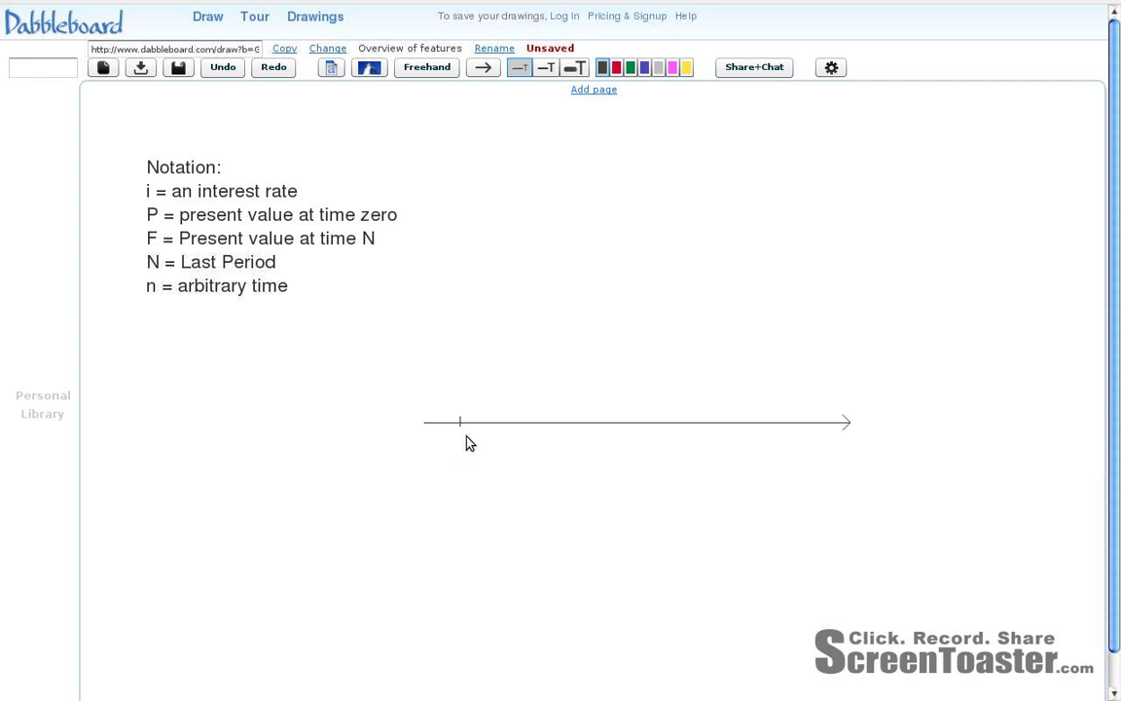
{"action": "mouse_move", "coordinate": [365, 94]}
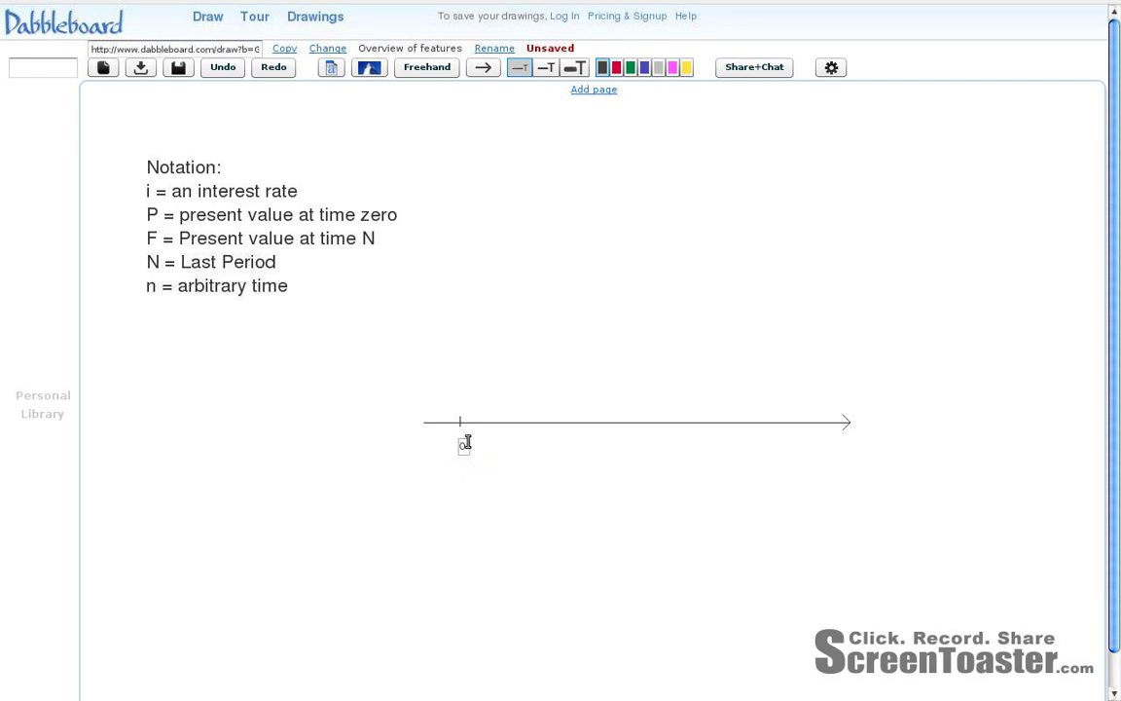
- Label the tick near the arrow's left end with 0
{"action": "type", "text": "0"}
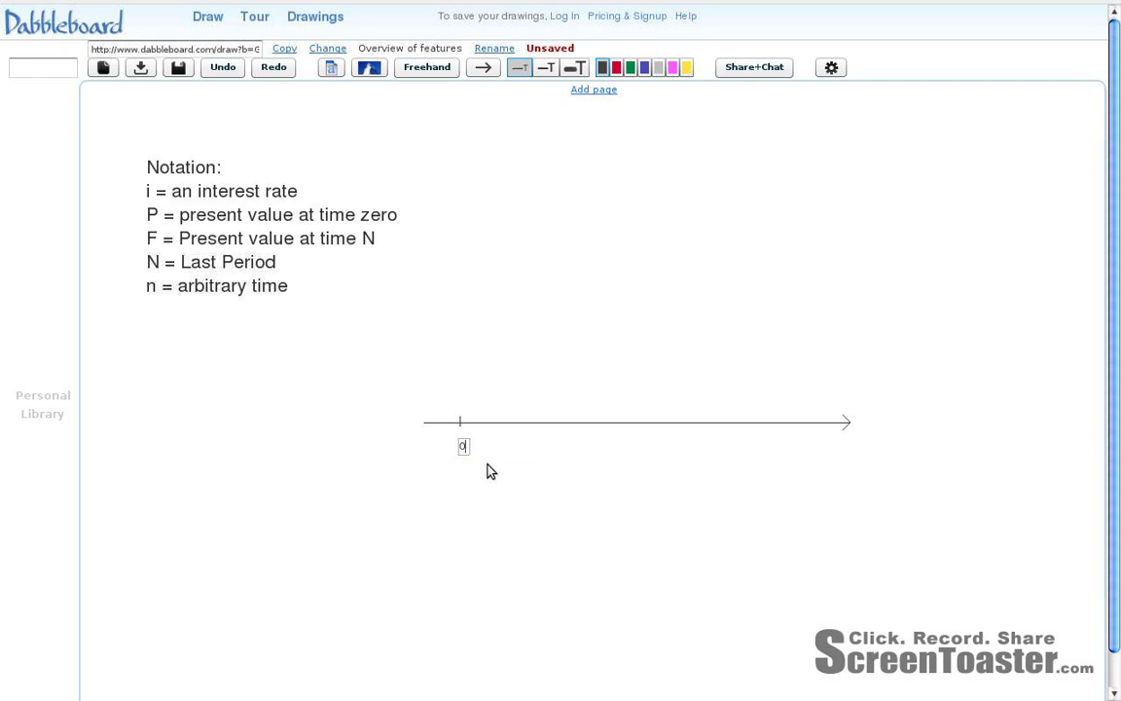
{"action": "type", "text": "0"}
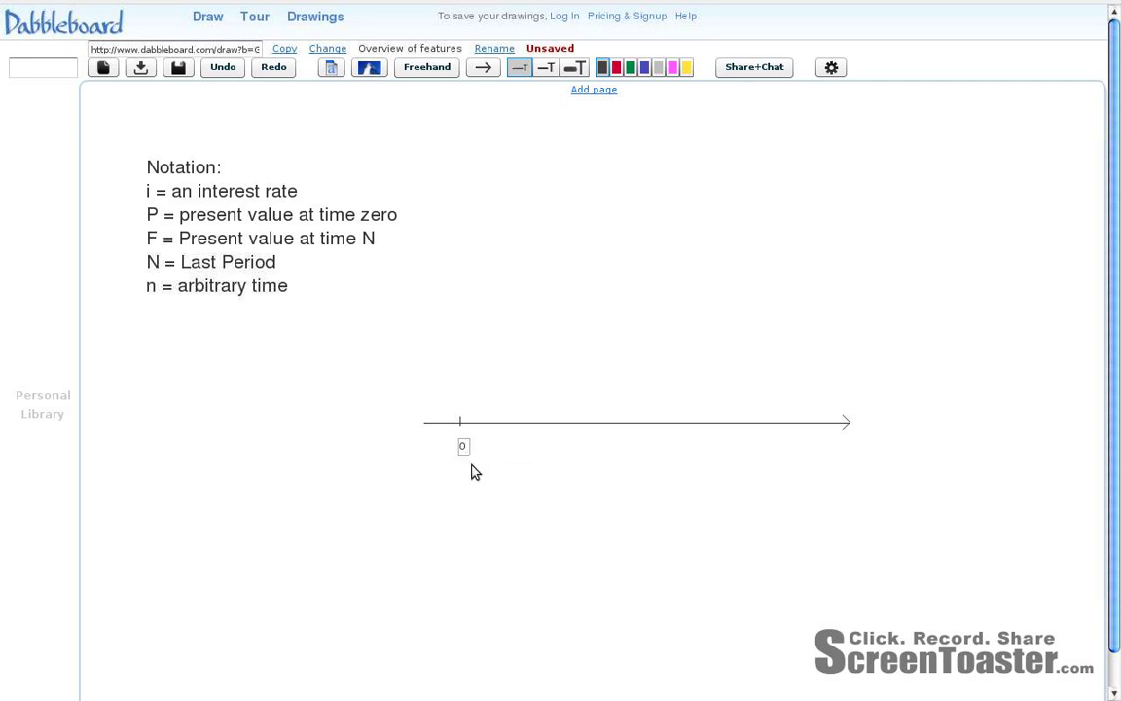
{"action": "mouse_move", "coordinate": [881, 416]}
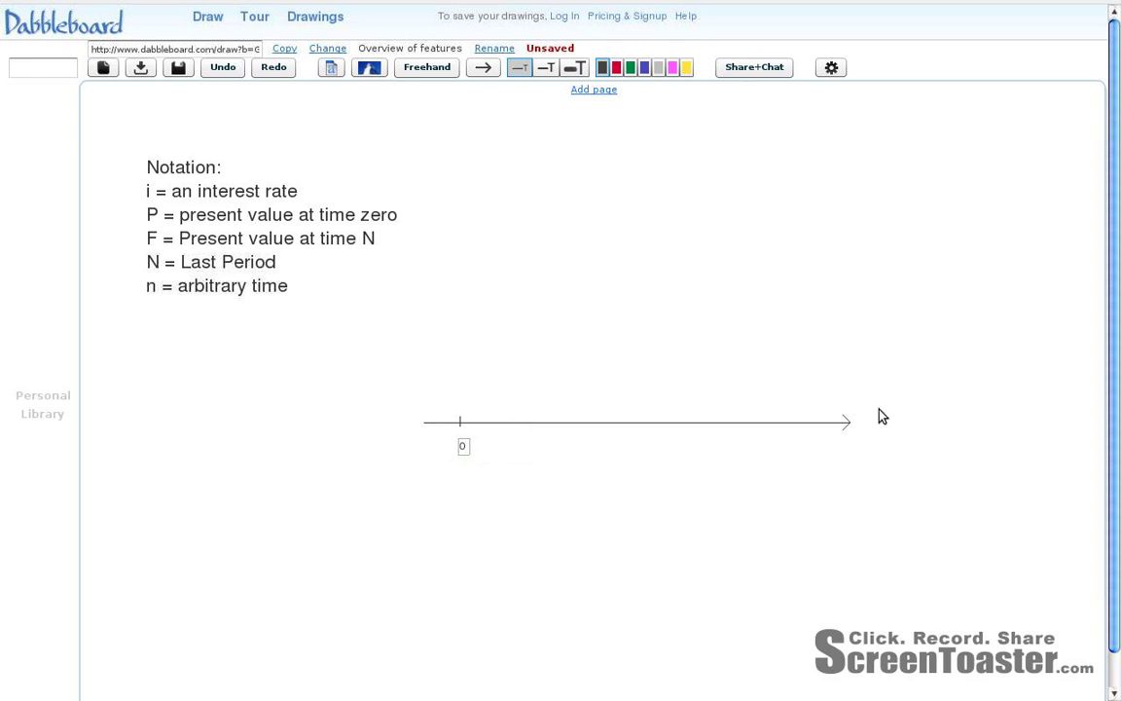
{"action": "mouse_move", "coordinate": [418, 430]}
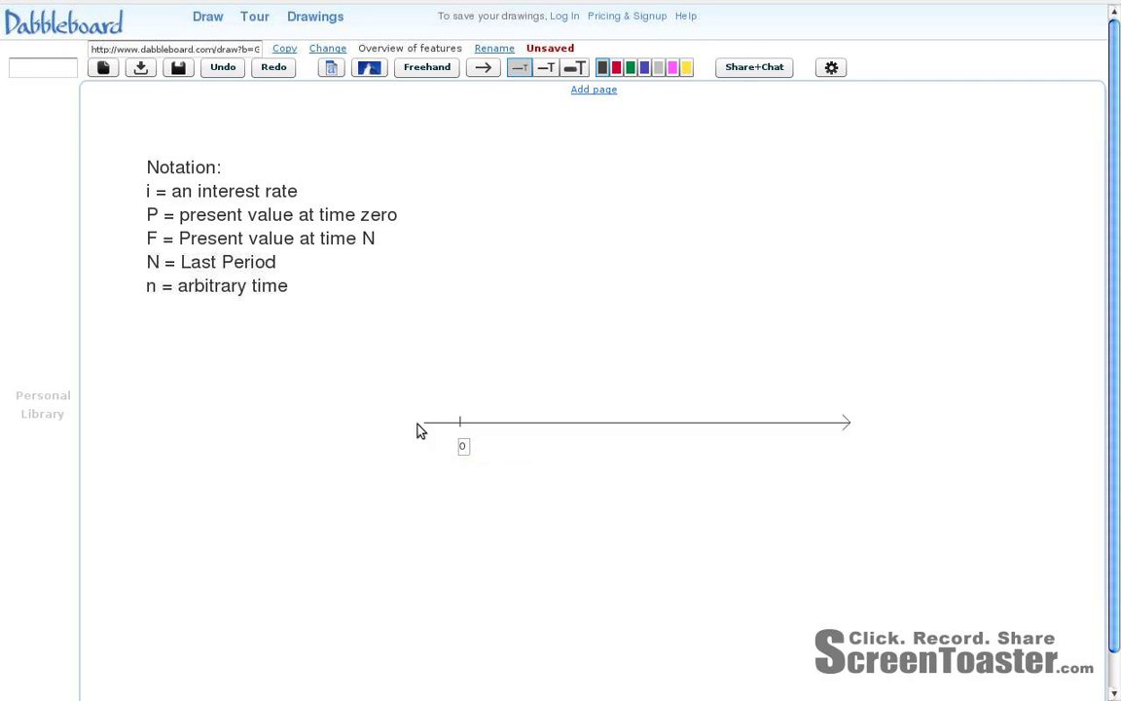
{"action": "mouse_move", "coordinate": [382, 432]}
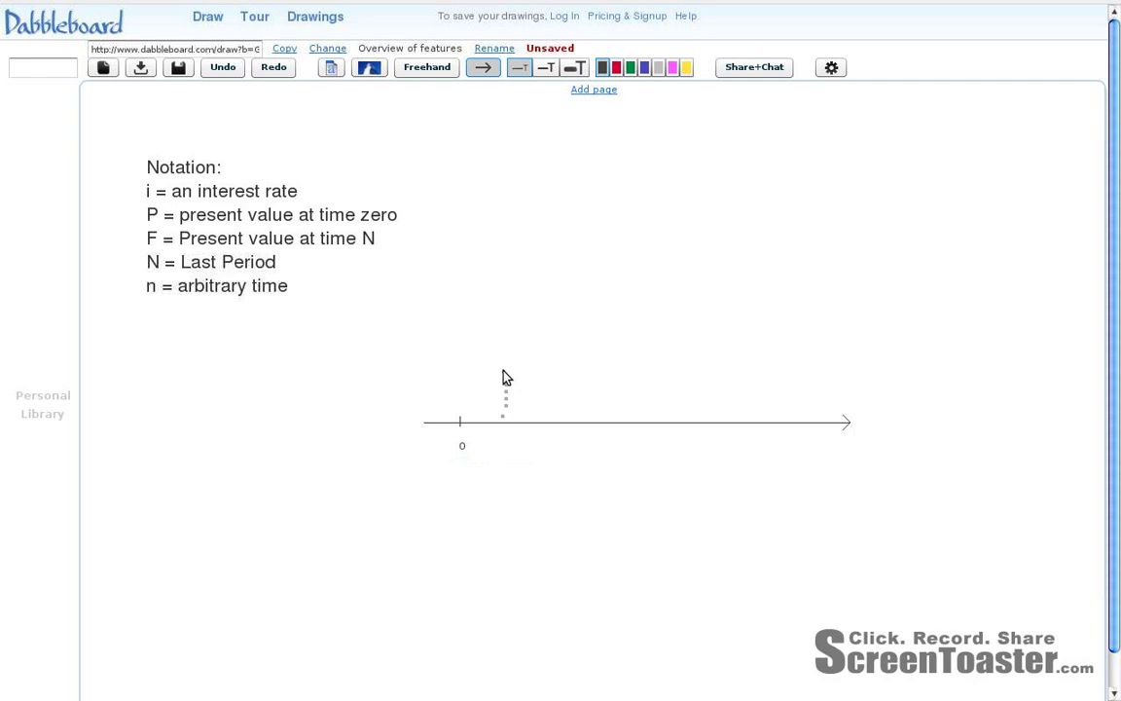
- Draw upward and downward cash-flow arrows crossing the timeline at successive periods
{"action": "left_click_drag", "start_coordinate": [502, 419], "coordinate": [502, 375]}
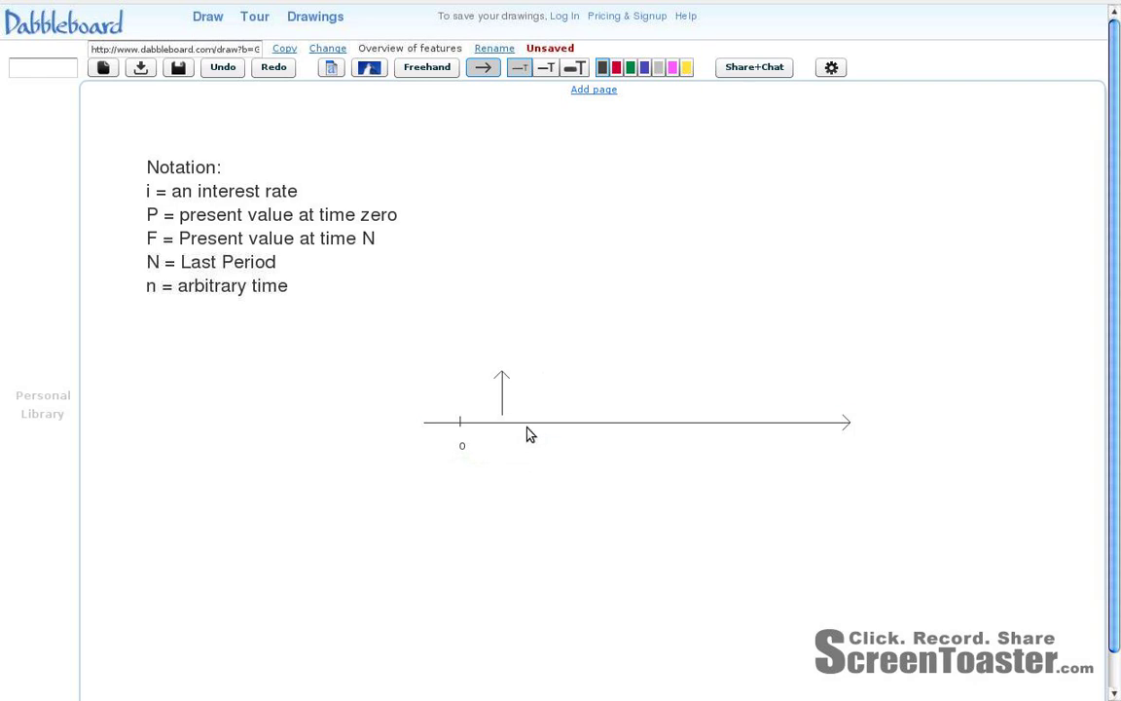
{"action": "left_click", "coordinate": [524, 423]}
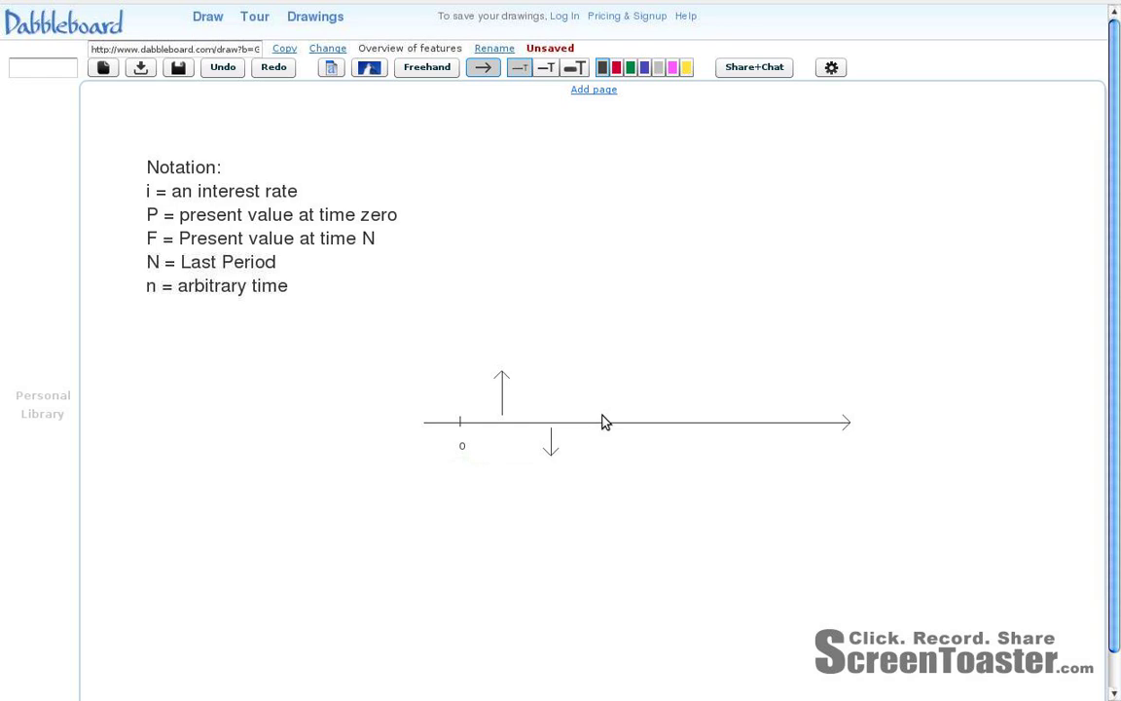
{"action": "left_click_drag", "start_coordinate": [603, 421], "coordinate": [594, 336]}
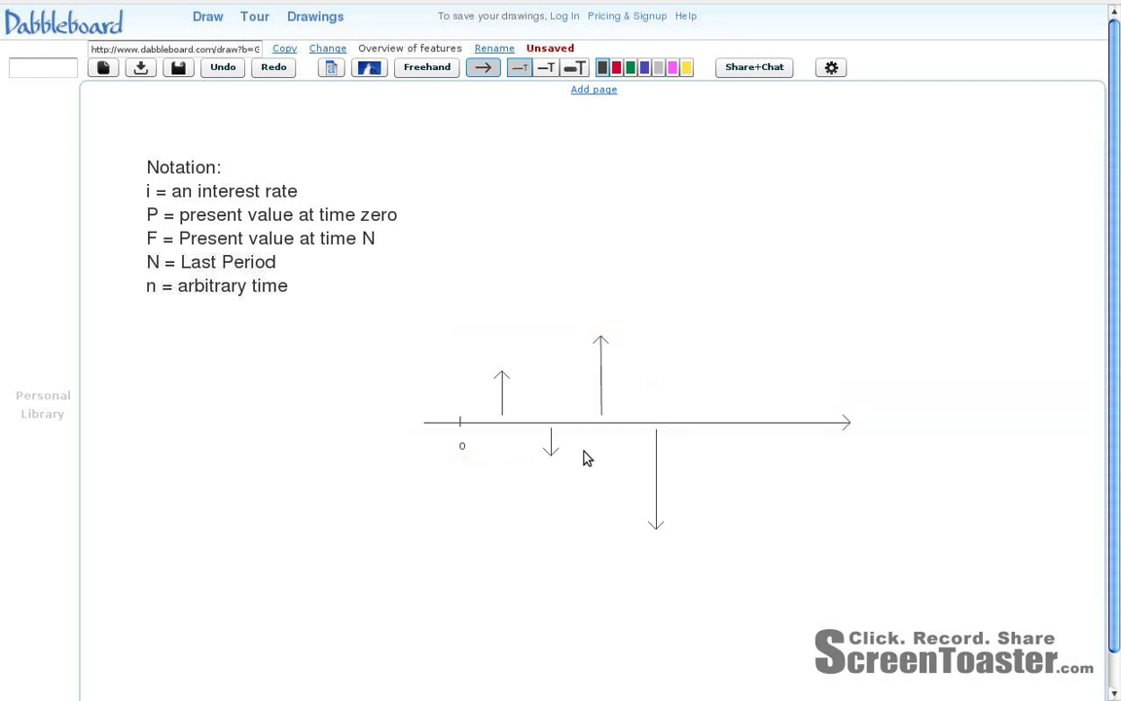
{"action": "left_click", "coordinate": [501, 394]}
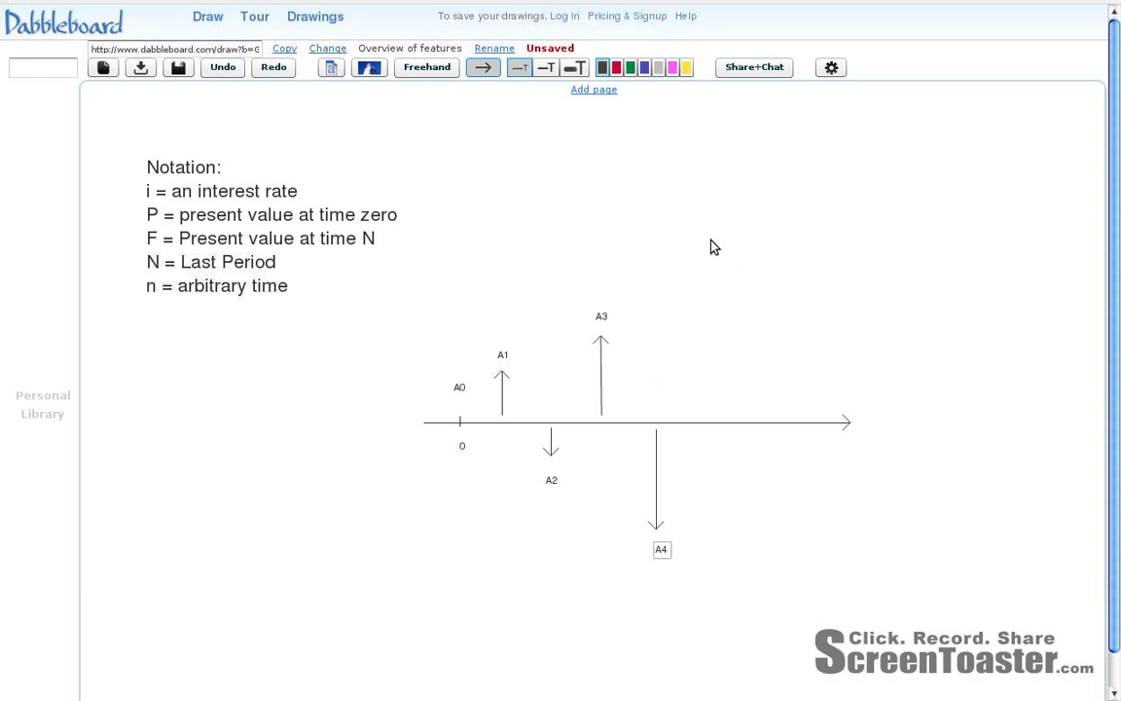
{"action": "left_click", "coordinate": [601, 316]}
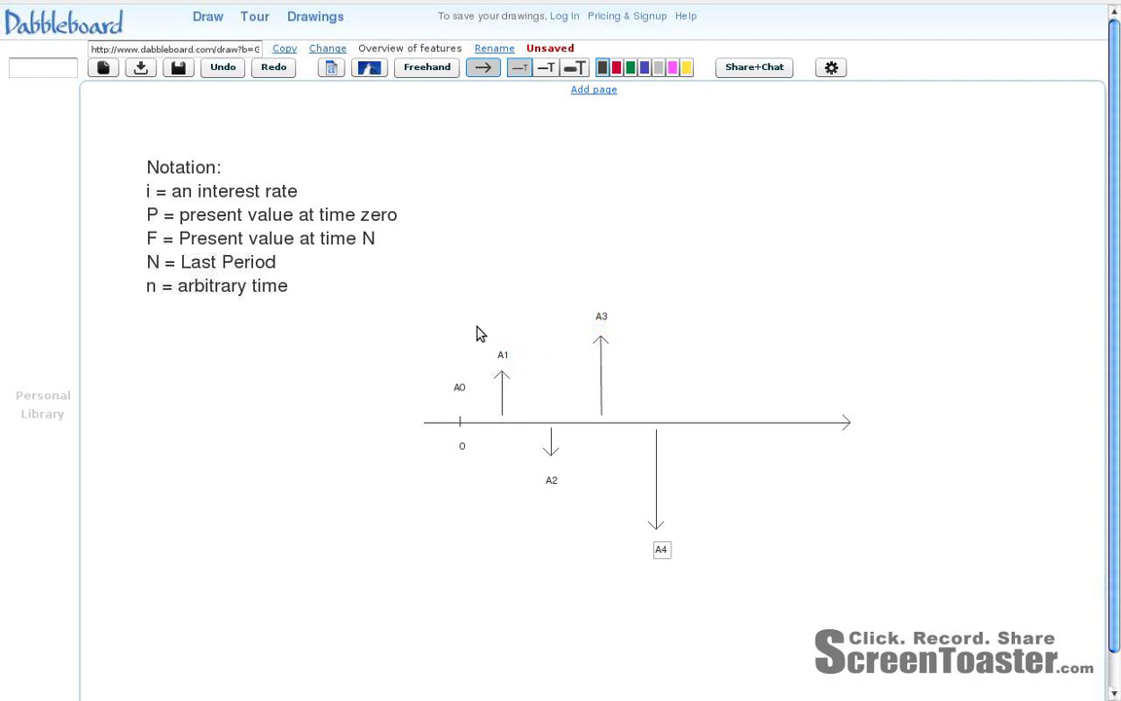
{"action": "left_click", "coordinate": [502, 355]}
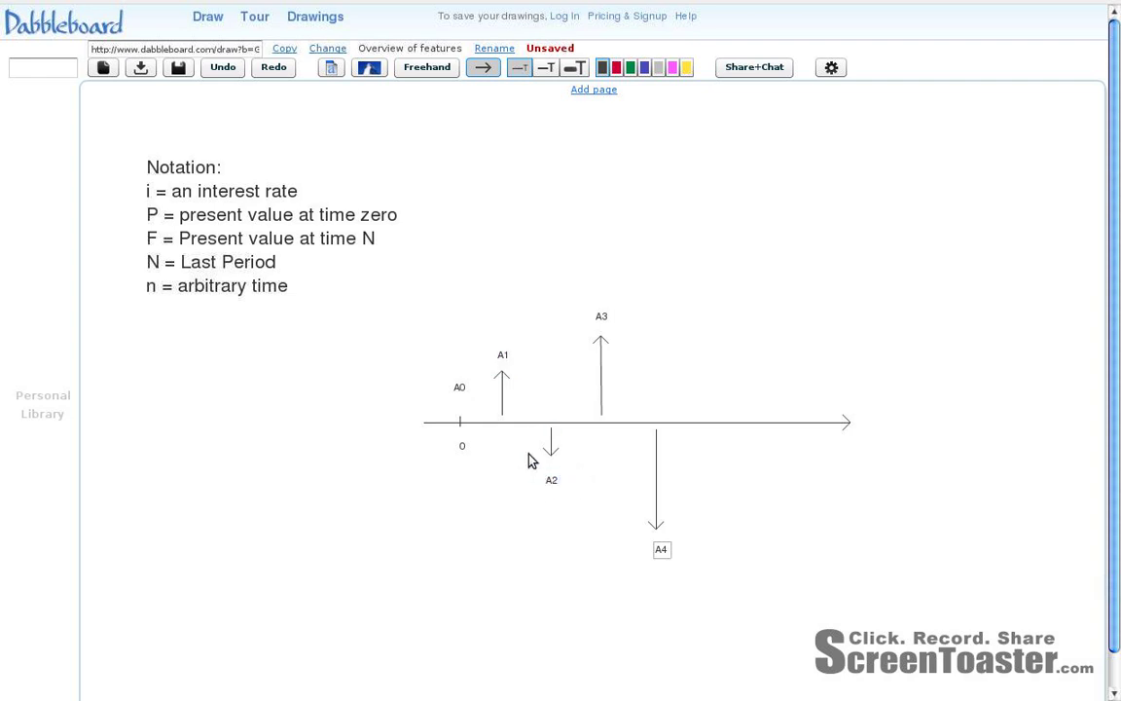
{"action": "mouse_move", "coordinate": [591, 300]}
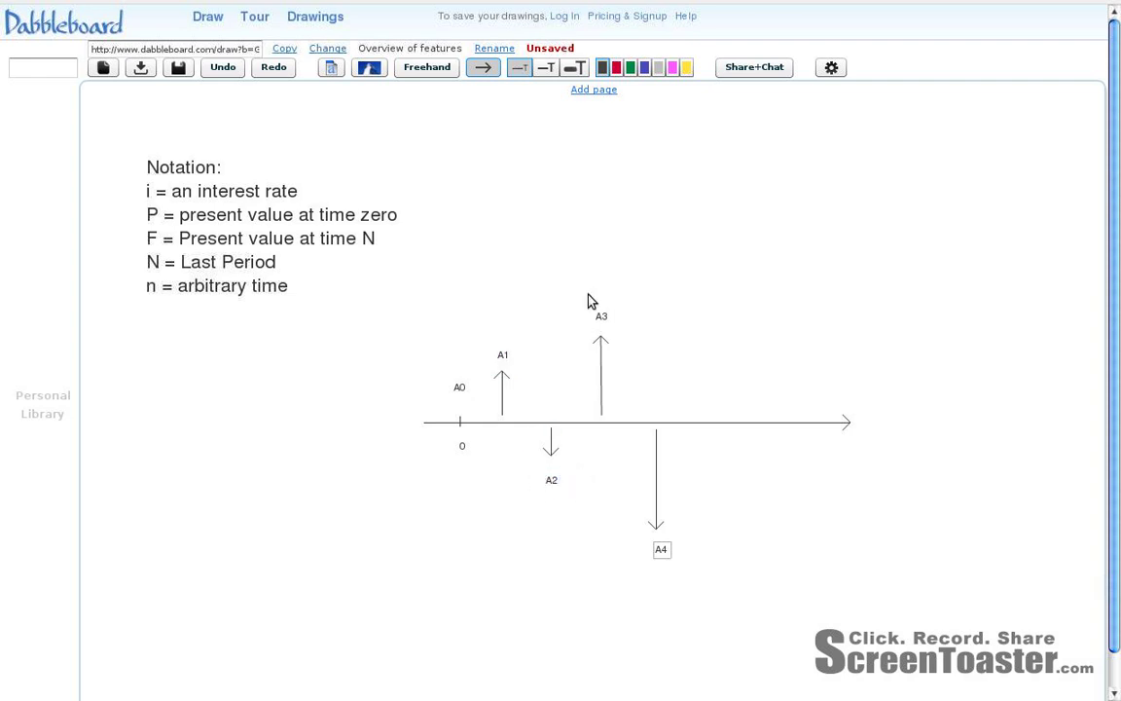
- Start editing the notation list to add 'An= cost or benefit at time n'
{"action": "left_click", "coordinate": [273, 226]}
{"action": "type", "text": "An= cost or benefit at time n"}
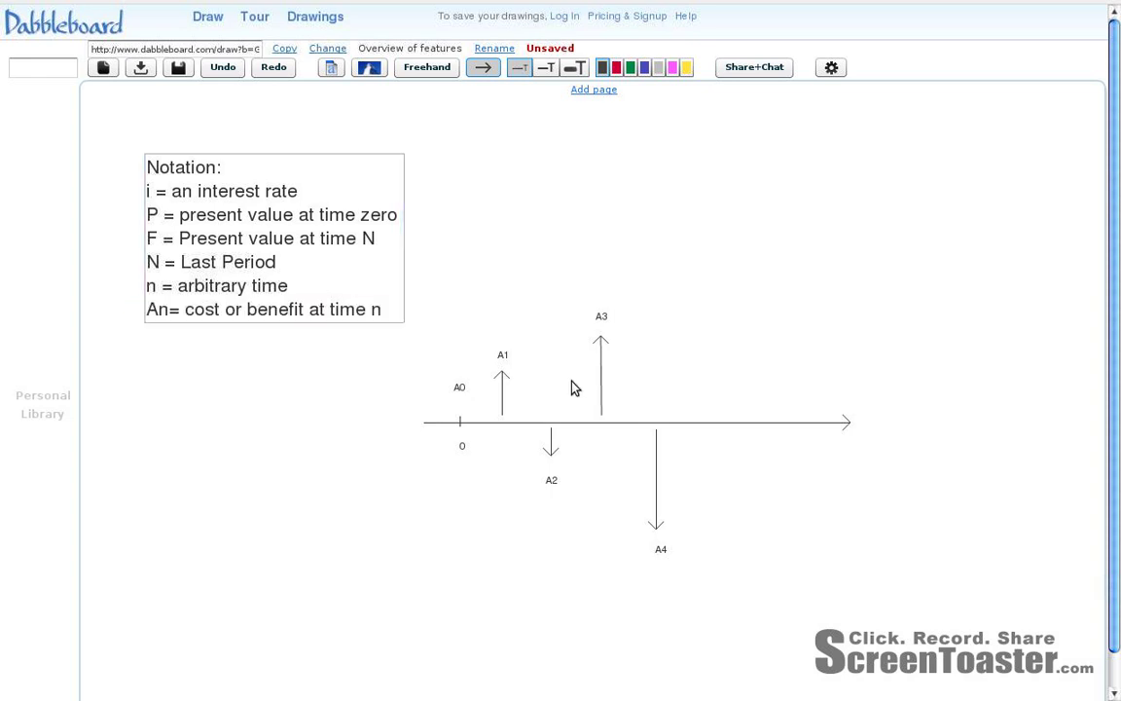
{"action": "mouse_move", "coordinate": [467, 282]}
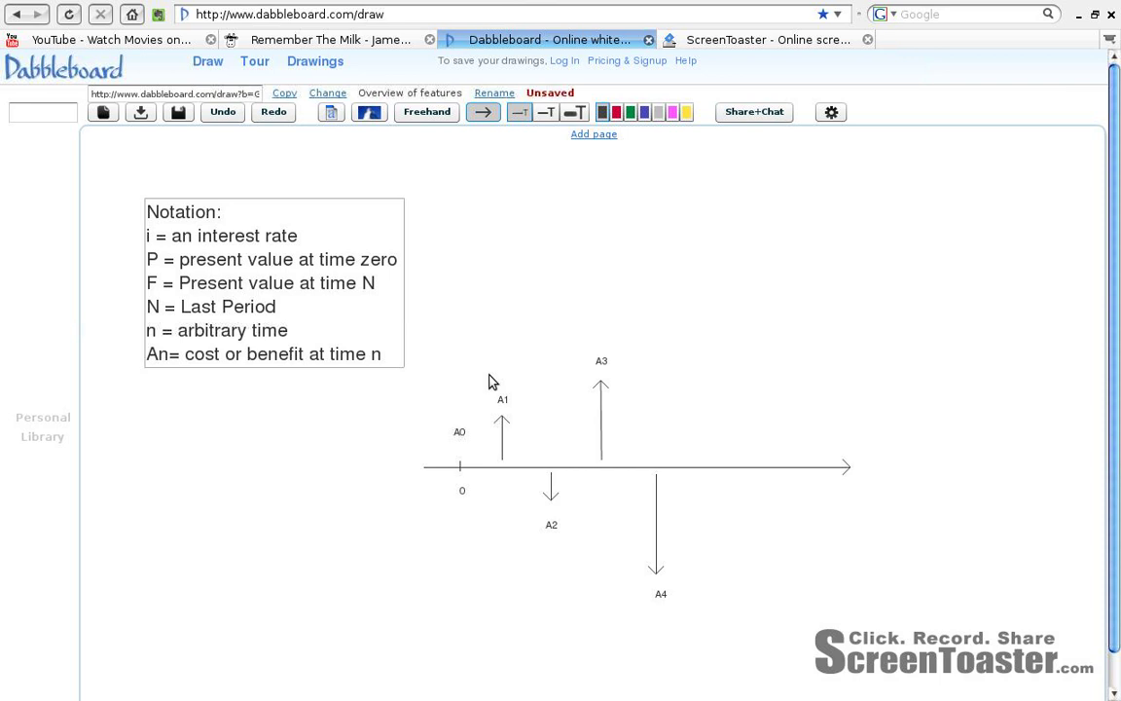
{"action": "mouse_move", "coordinate": [437, 353]}
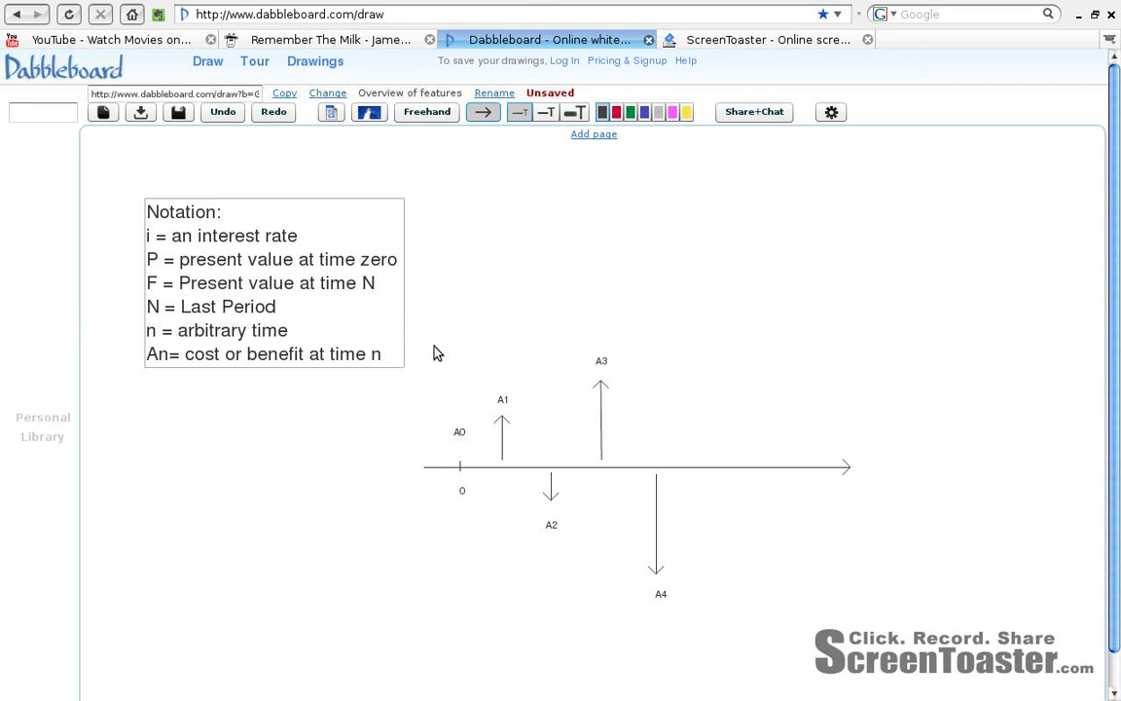
{"action": "mouse_move", "coordinate": [389, 422]}
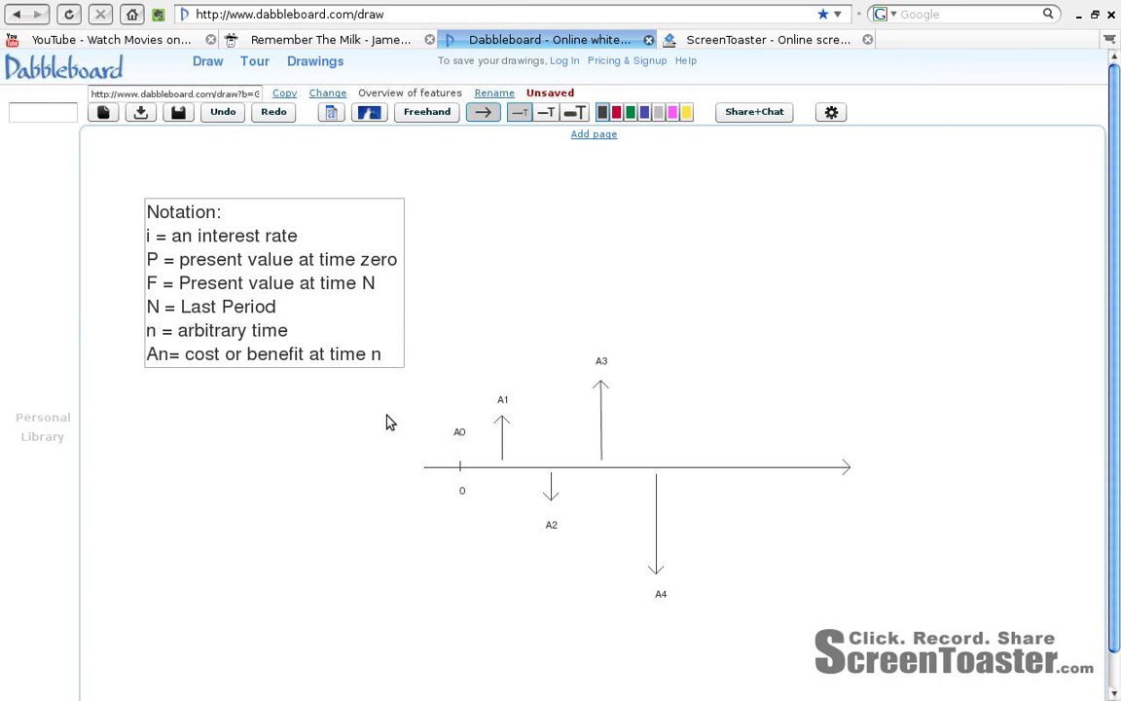
{"action": "mouse_move", "coordinate": [720, 307]}
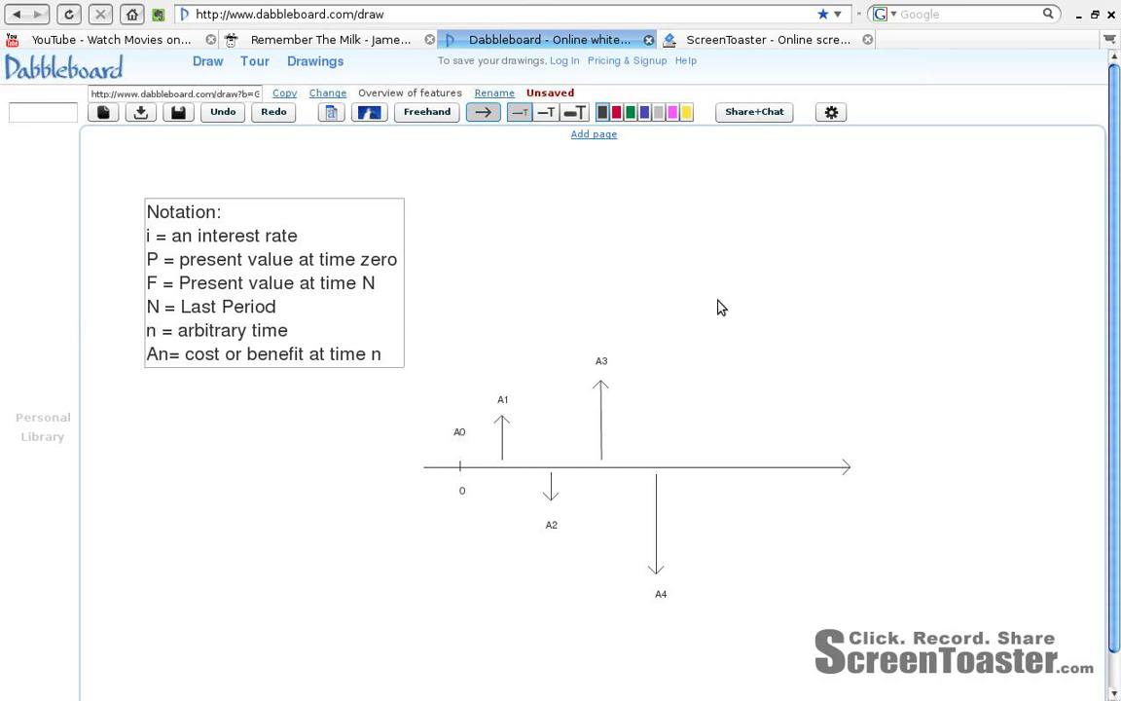
{"action": "mouse_move", "coordinate": [577, 381]}
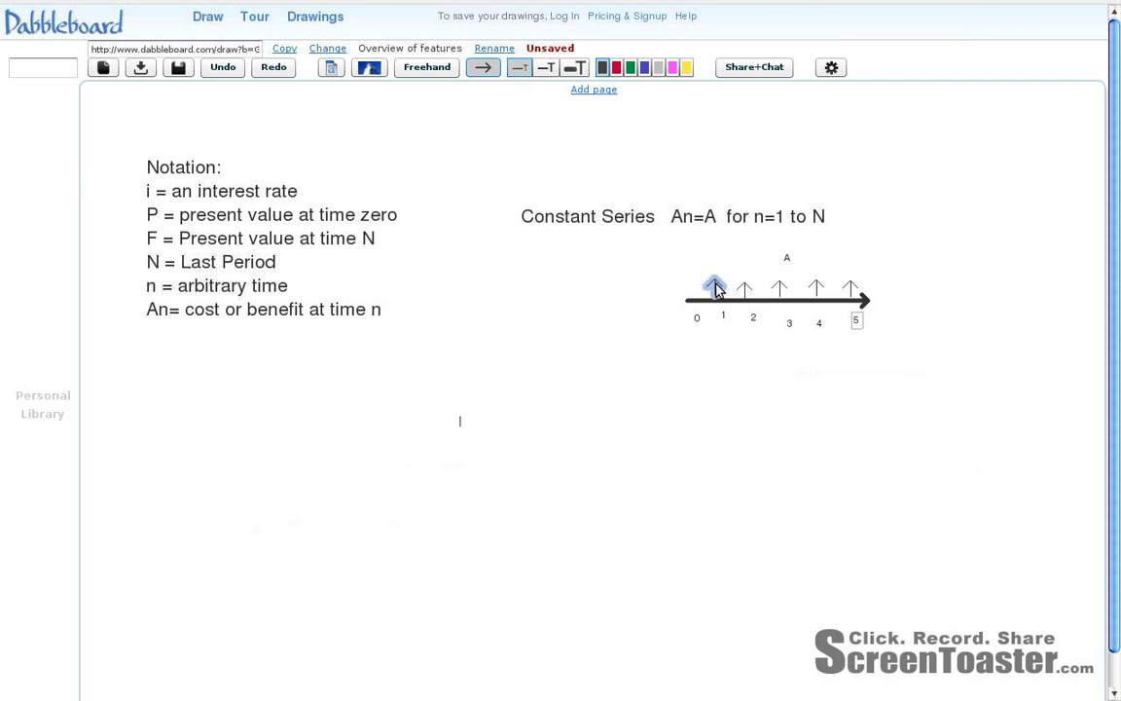
{"action": "mouse_move", "coordinate": [842, 285]}
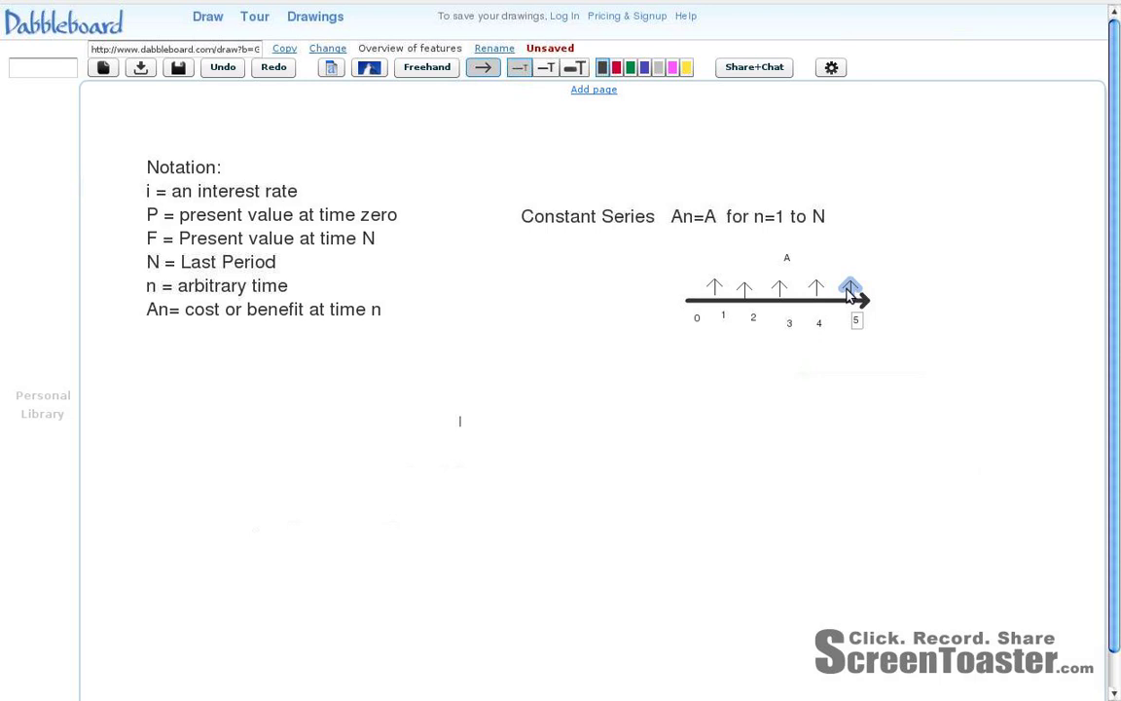
{"action": "left_click", "coordinate": [672, 215]}
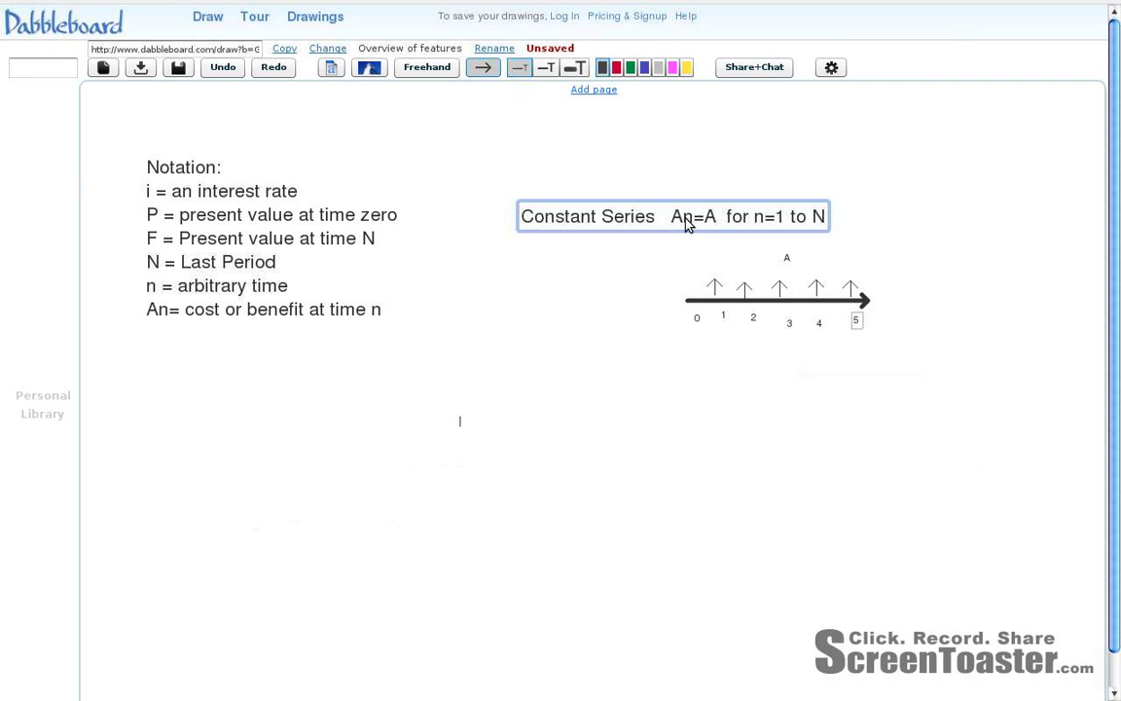
{"action": "left_click", "coordinate": [777, 253]}
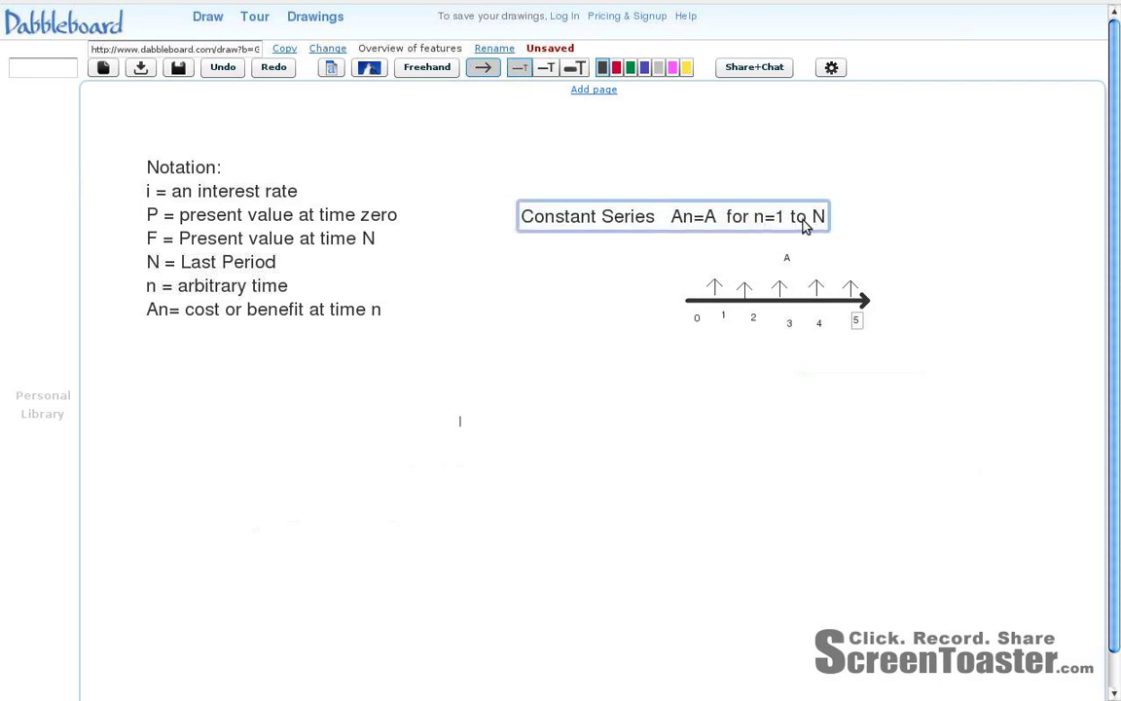
{"action": "left_click", "coordinate": [696, 318]}
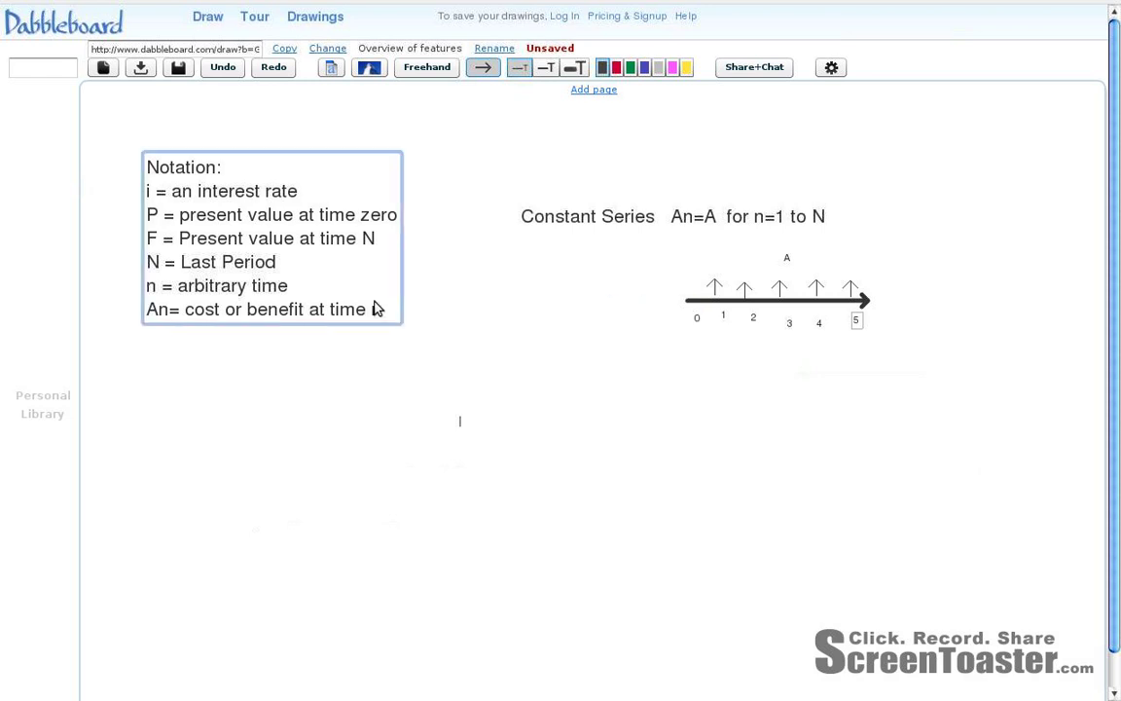
- Continue typing the A definition for a constant series in periods 1 to N
{"action": "type", "text": "n"}
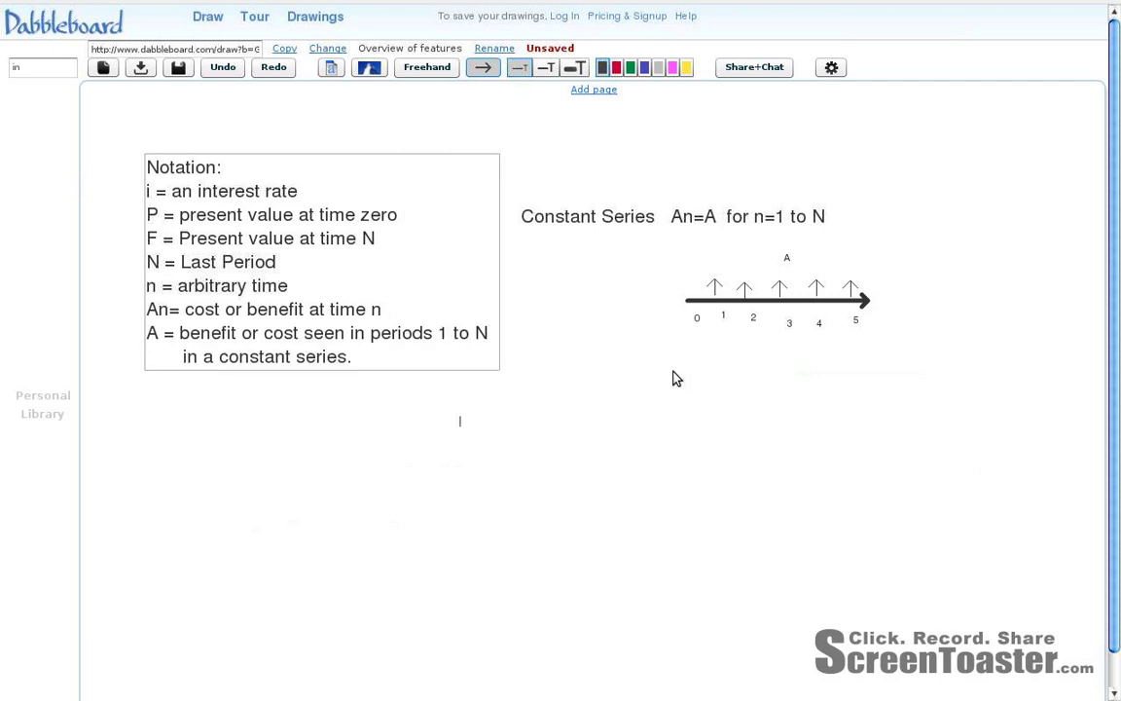
{"action": "mouse_move", "coordinate": [529, 368]}
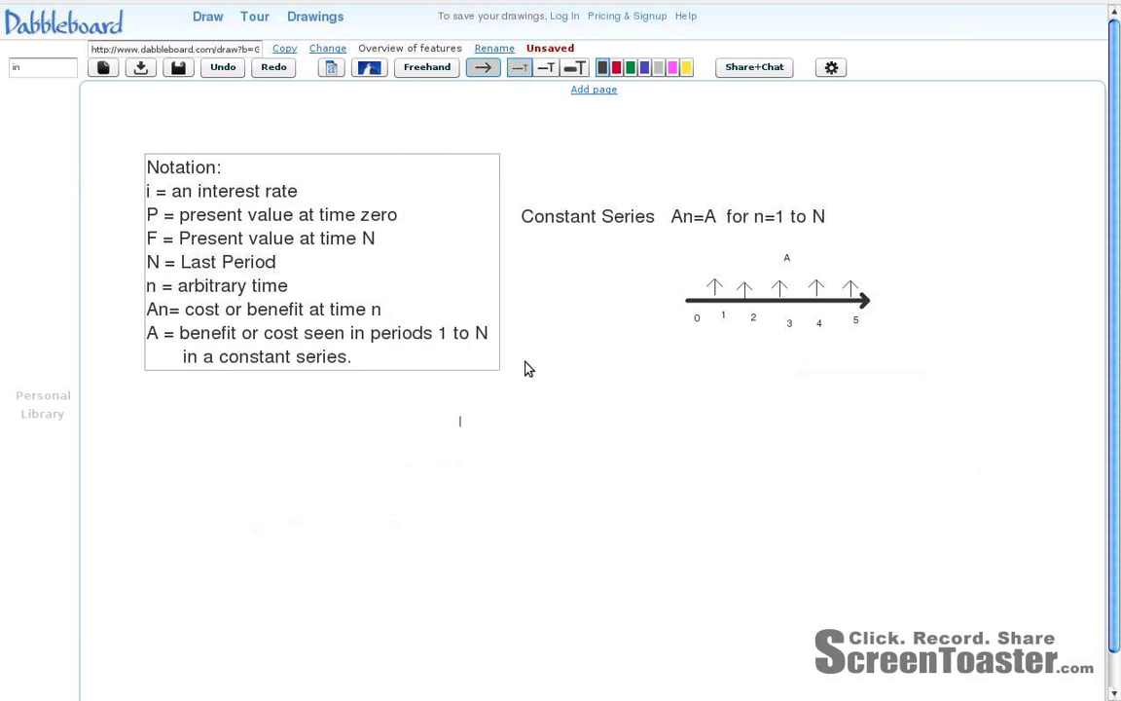
{"action": "mouse_move", "coordinate": [542, 353]}
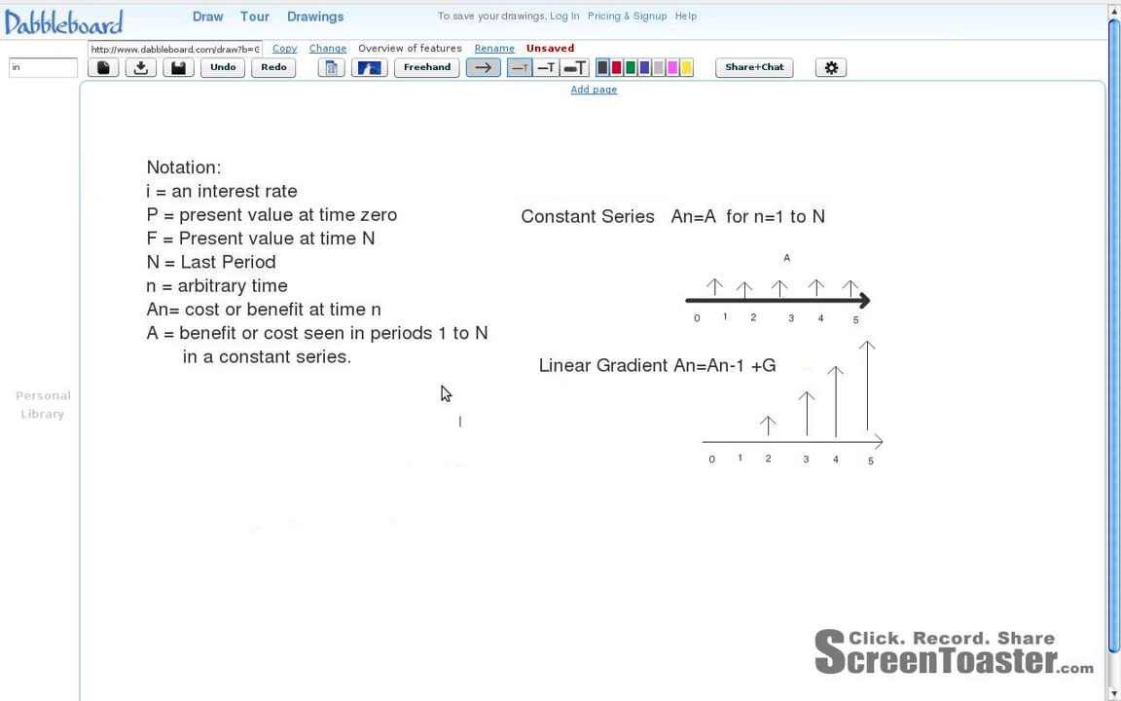
- Position the cursor at the end of the notation list to define G for a linear gradient series
{"action": "left_click", "coordinate": [657, 365]}
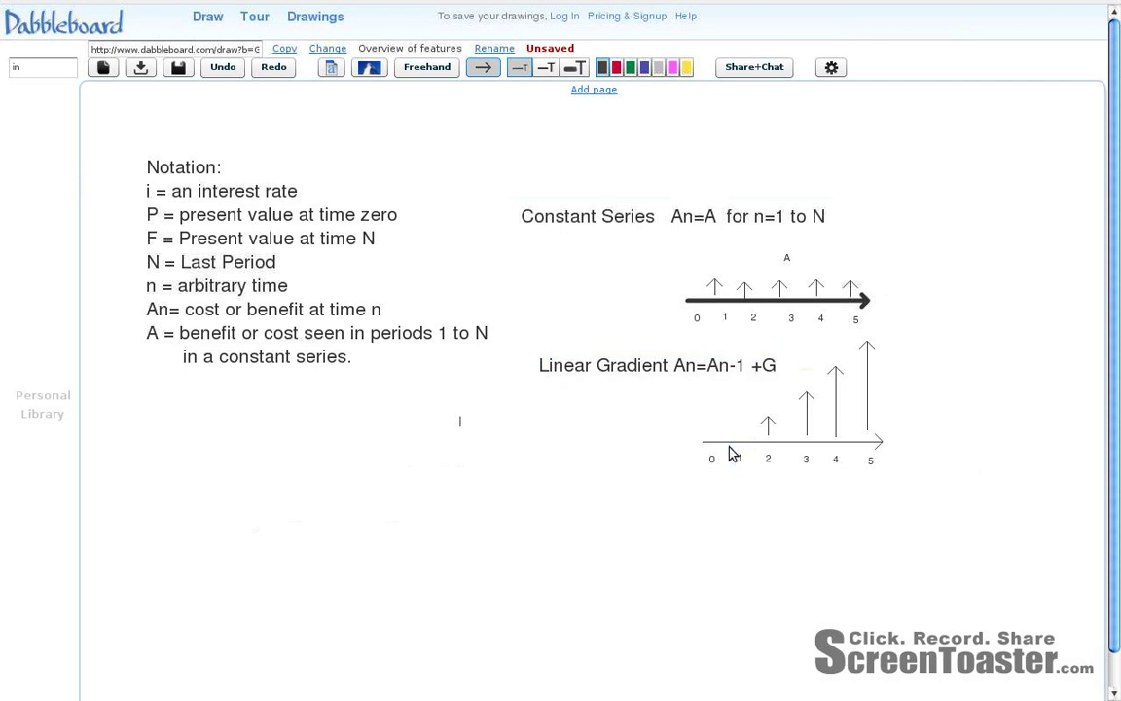
{"action": "mouse_move", "coordinate": [766, 478]}
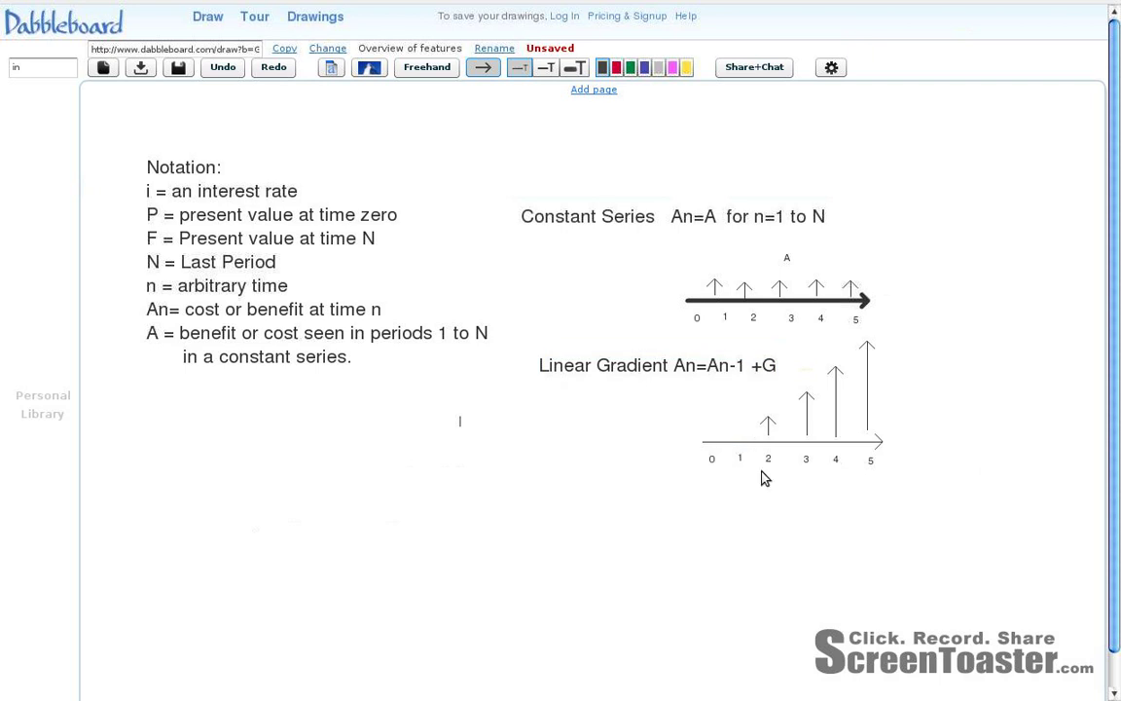
{"action": "mouse_move", "coordinate": [730, 468]}
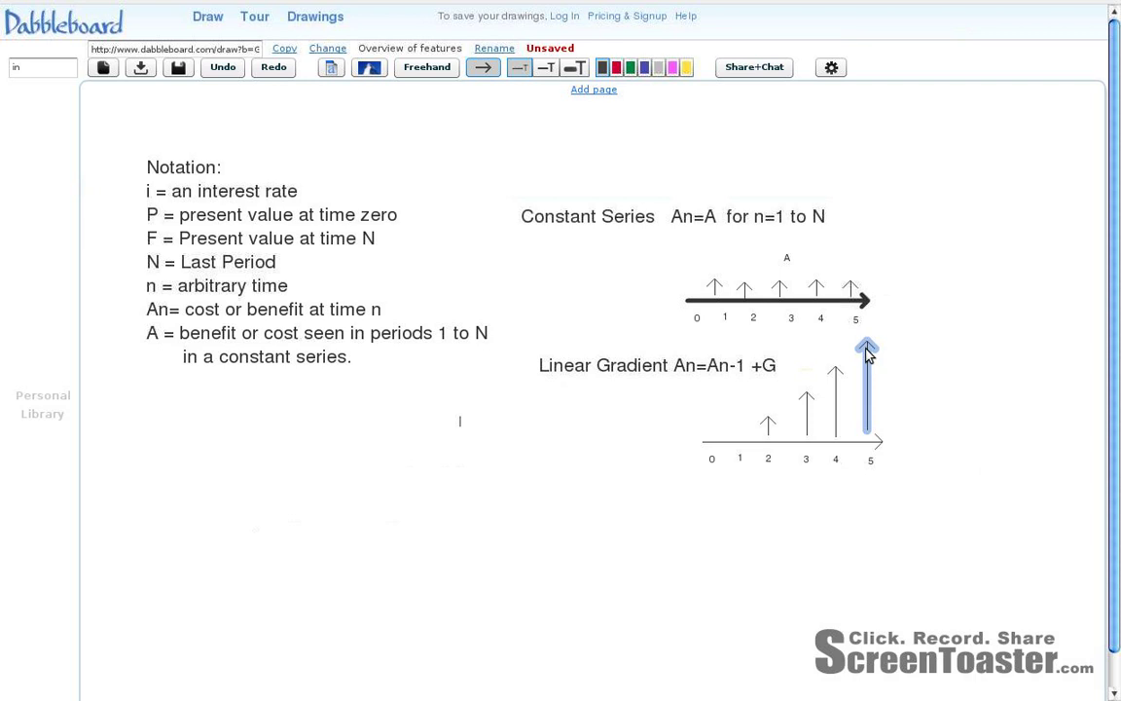
{"action": "left_click", "coordinate": [292, 262]}
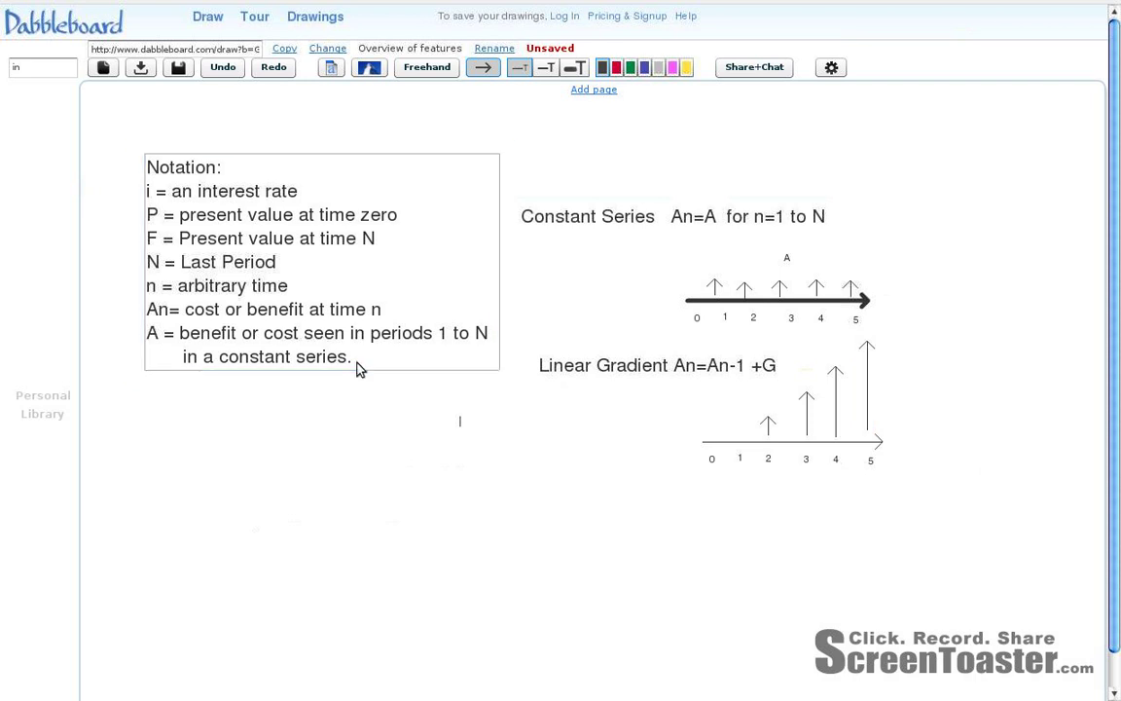
{"action": "mouse_move", "coordinate": [512, 370]}
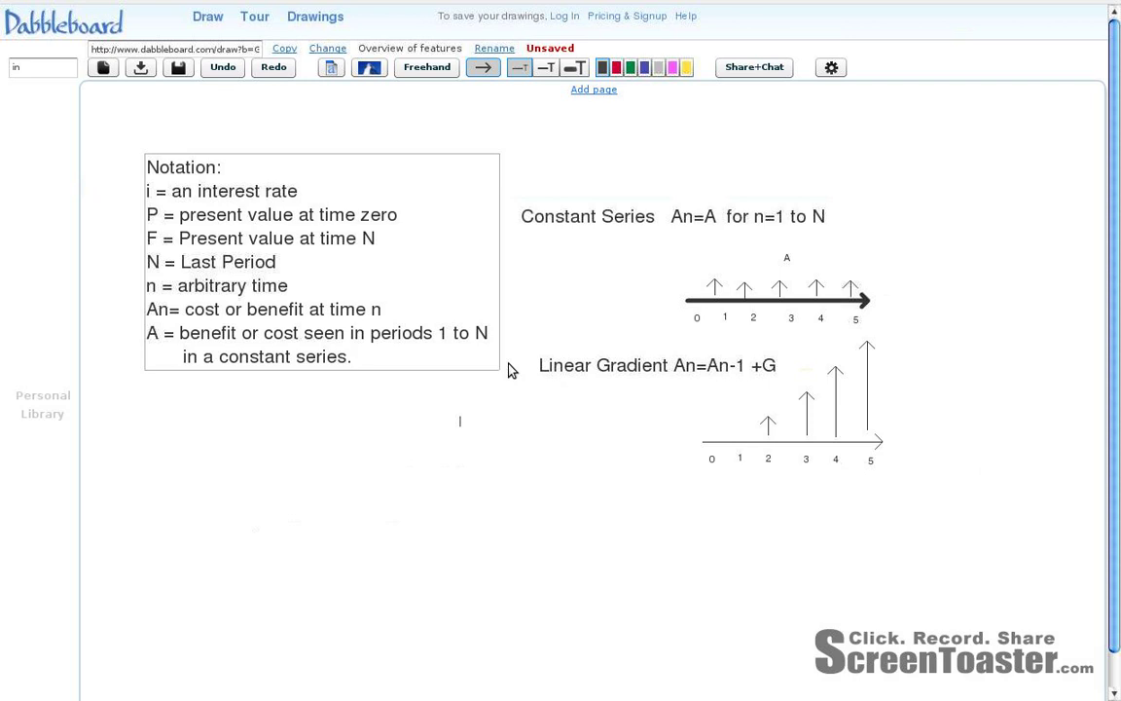
{"action": "left_click", "coordinate": [352, 356]}
{"action": "type", "text": "G = Per period change in cost or benefit in in a linear gradient series."}
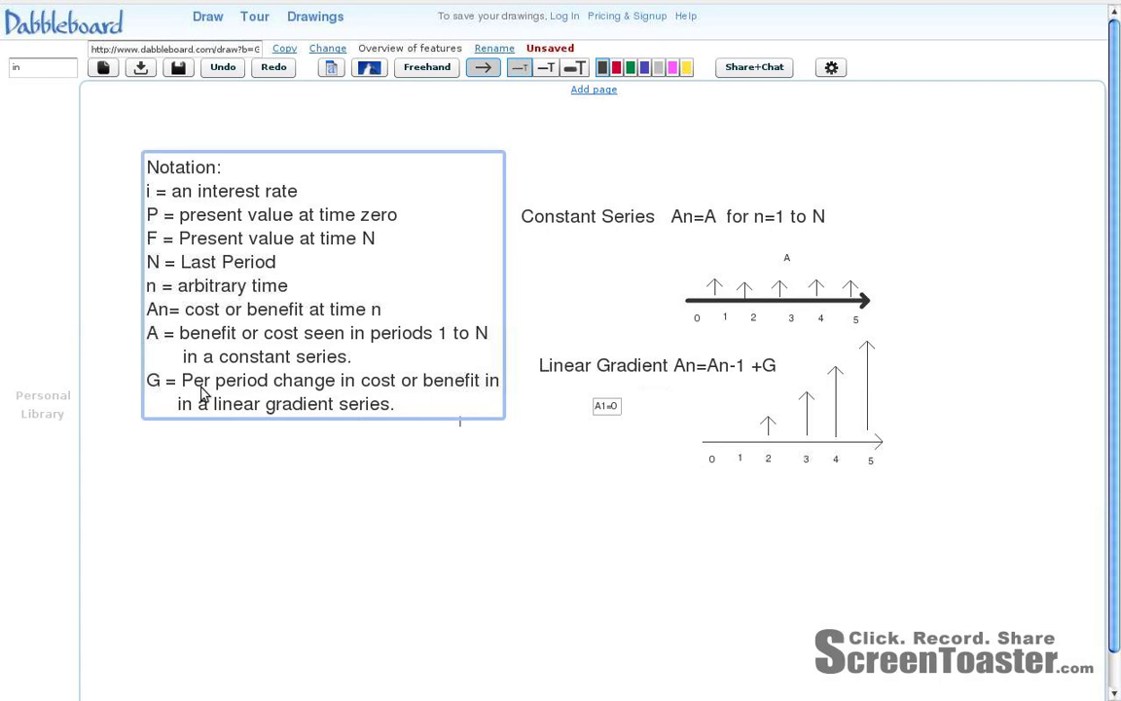
{"action": "left_click", "coordinate": [604, 465]}
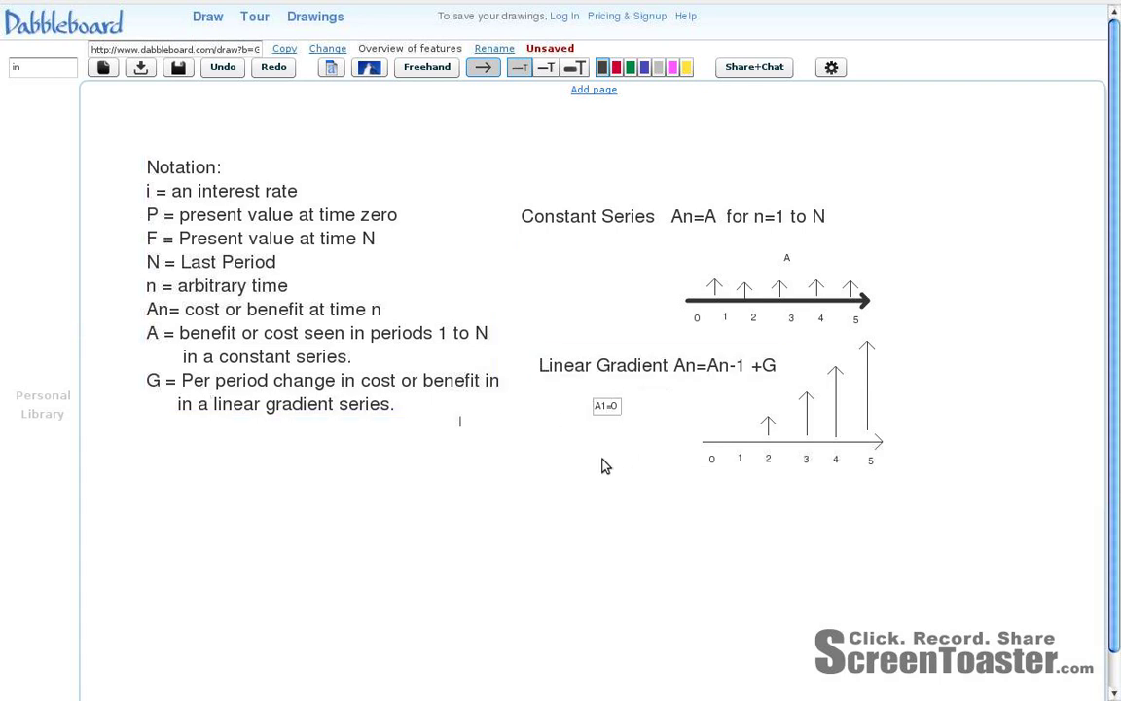
{"action": "mouse_move", "coordinate": [686, 459]}
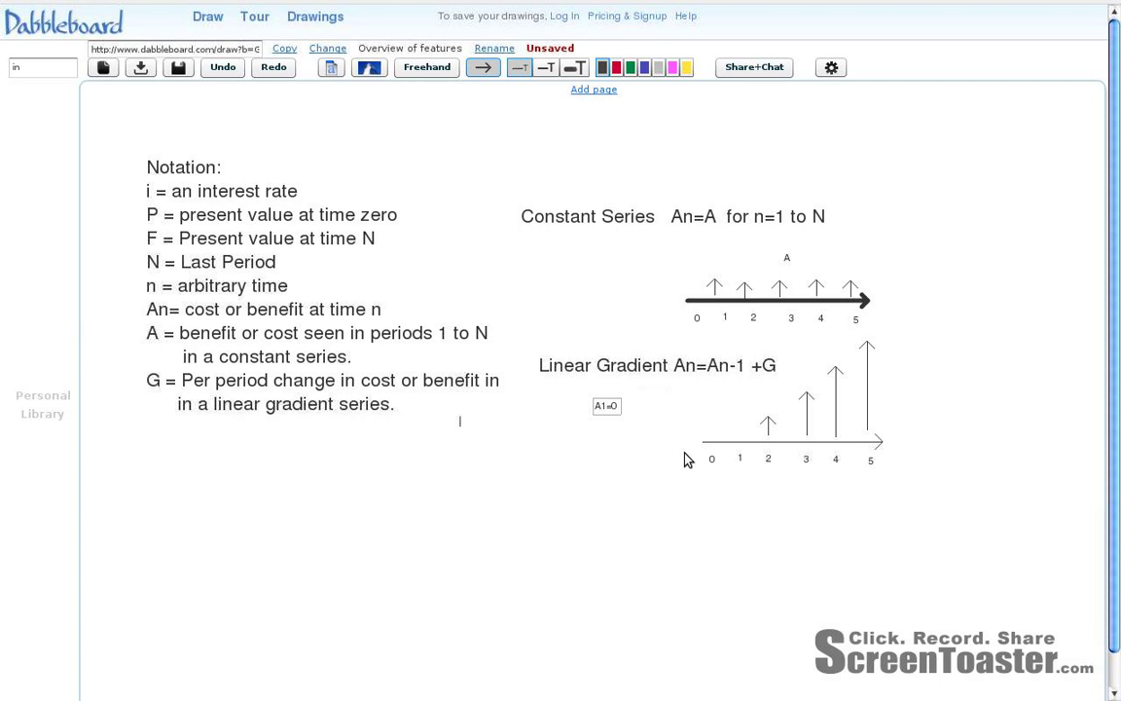
{"action": "mouse_move", "coordinate": [630, 399]}
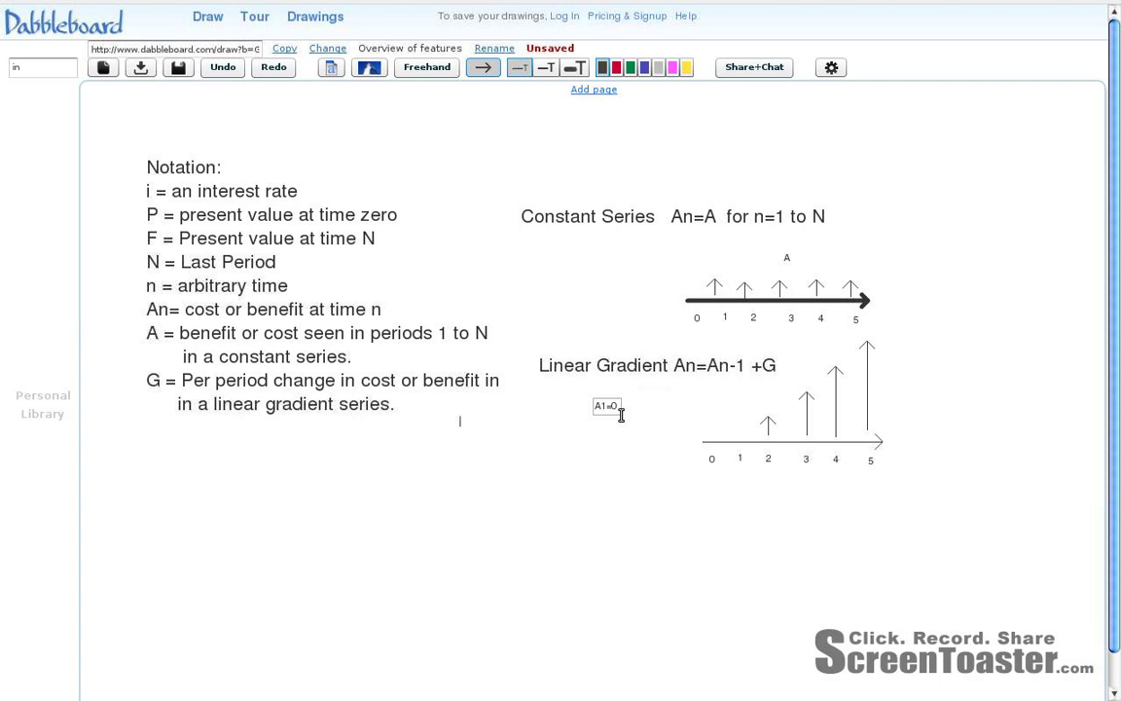
{"action": "mouse_move", "coordinate": [615, 425]}
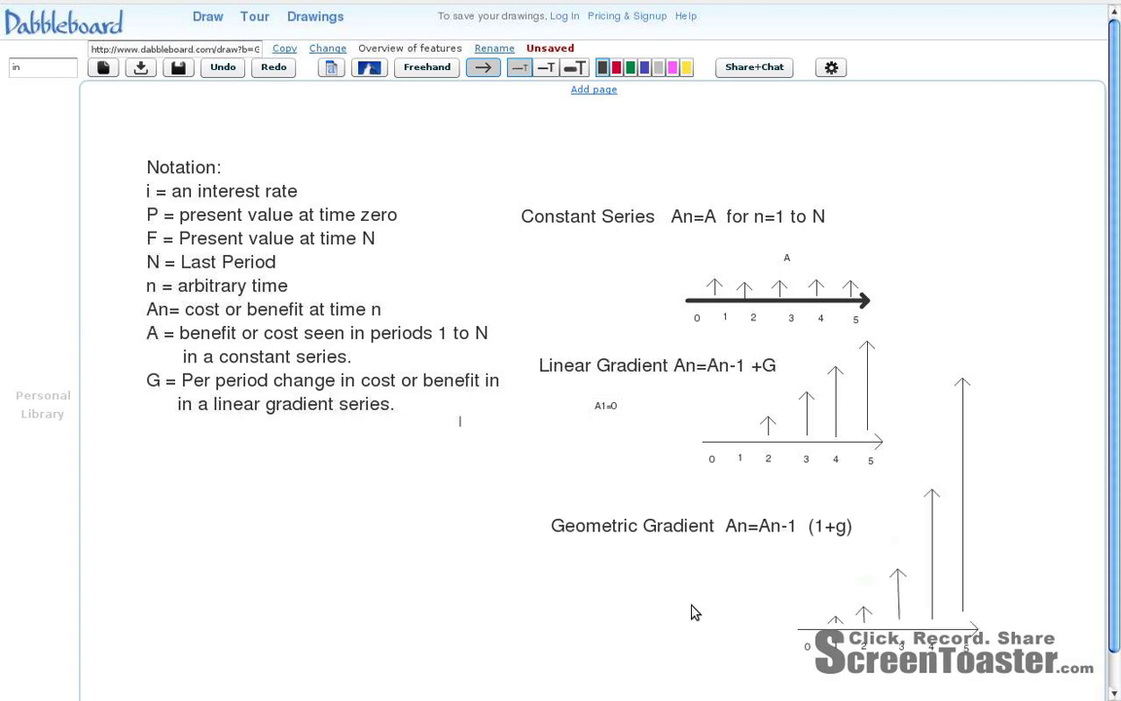
{"action": "mouse_move", "coordinate": [698, 612]}
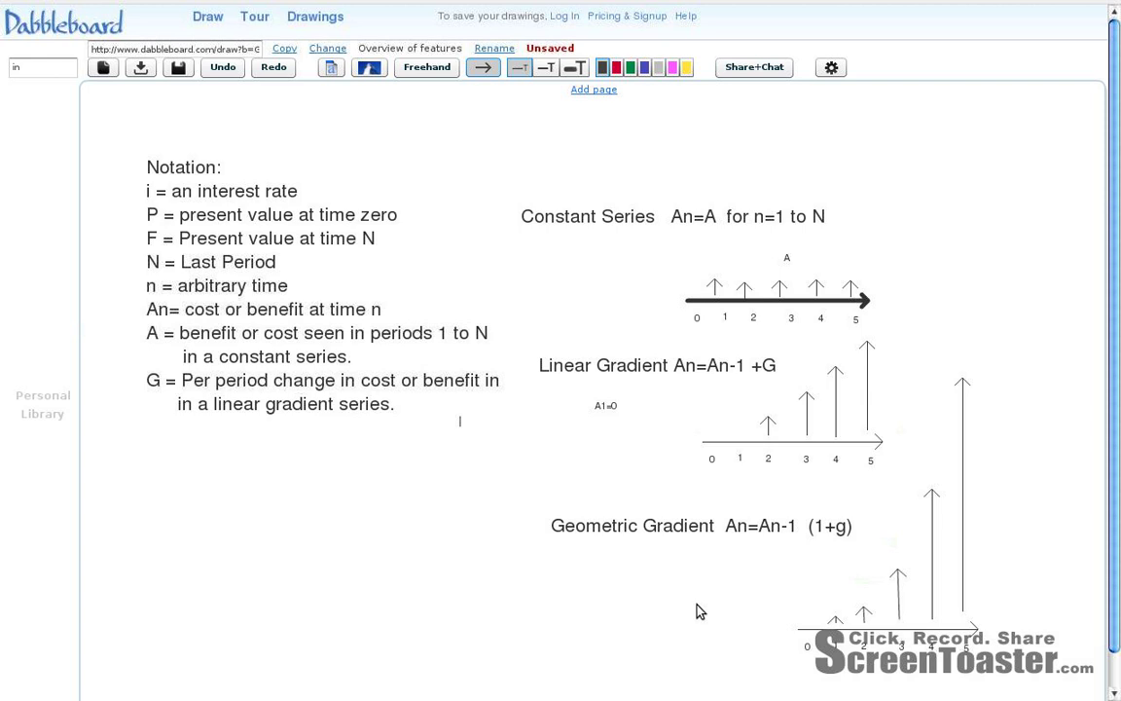
{"action": "mouse_move", "coordinate": [840, 645]}
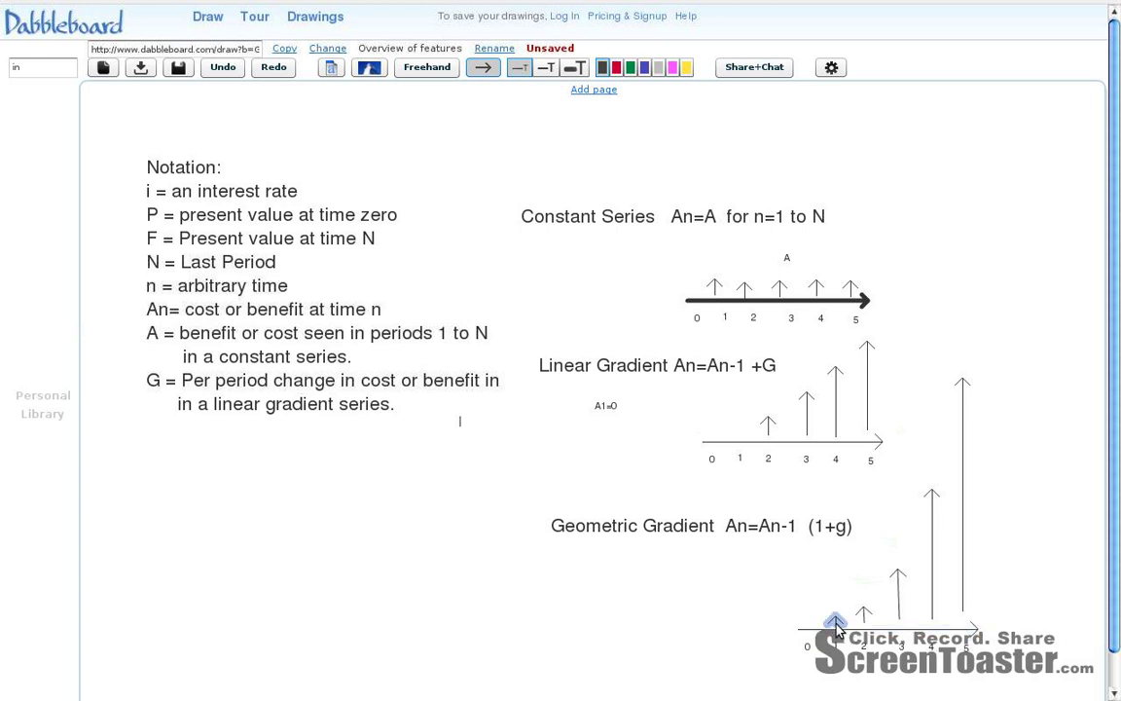
{"action": "mouse_move", "coordinate": [835, 643]}
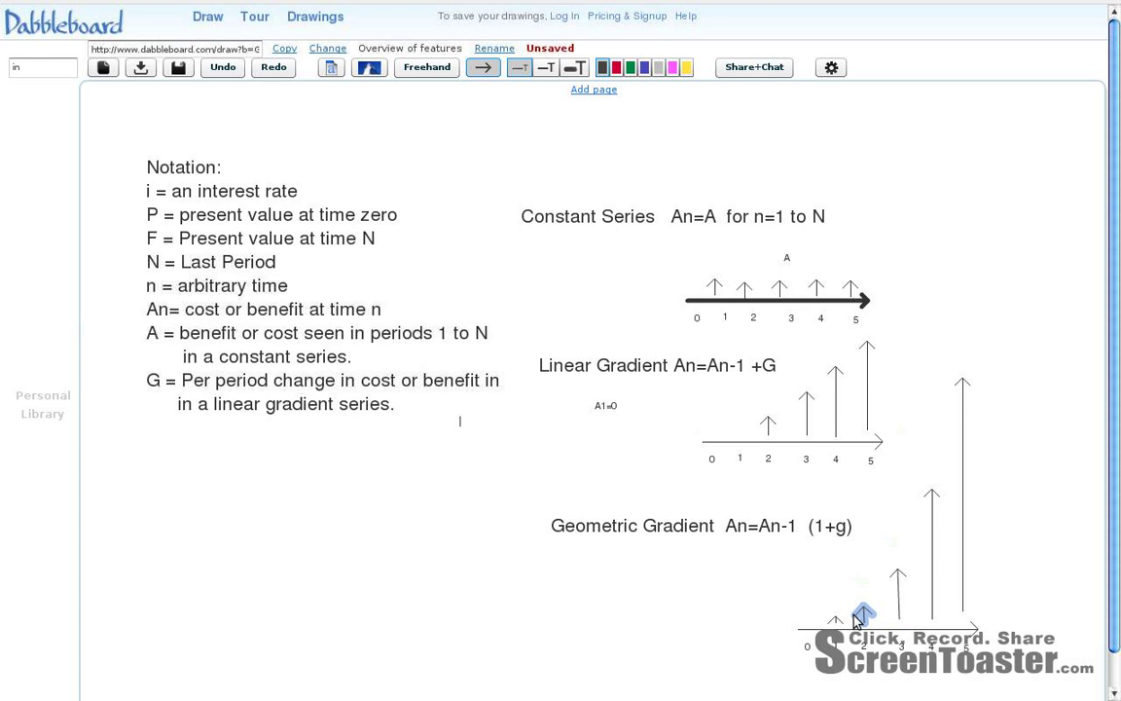
{"action": "mouse_move", "coordinate": [898, 565]}
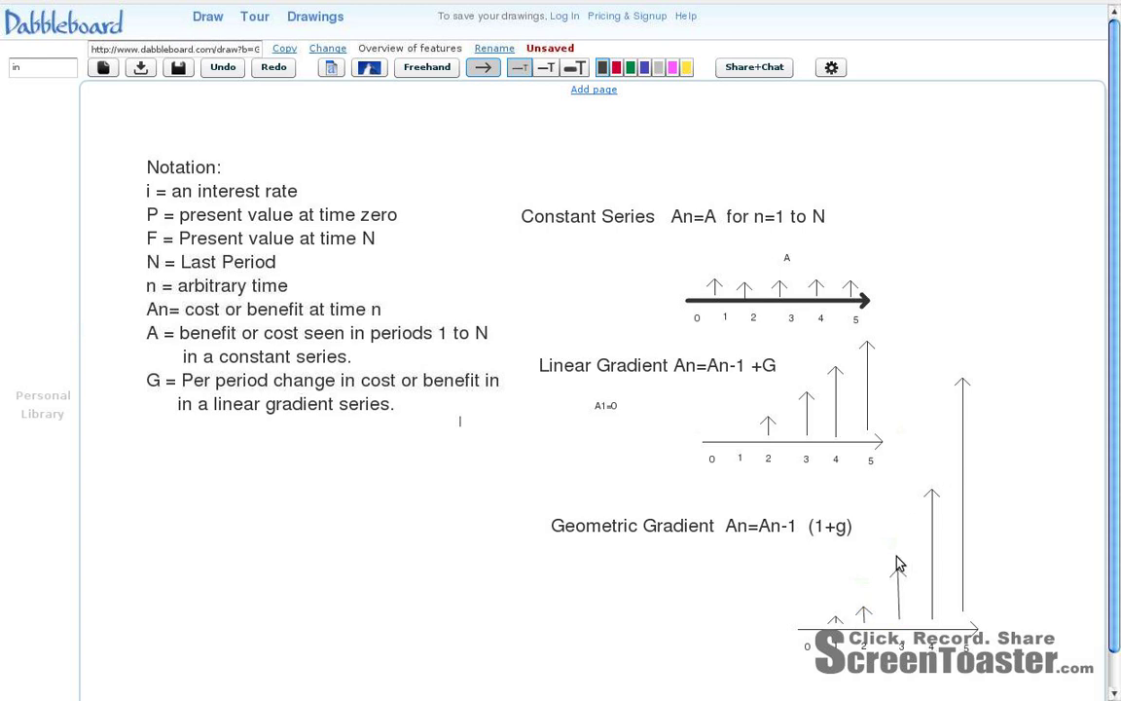
- Add the notation line 'g = percent change in costs or benefits in a geometric gradient series.'
{"action": "left_click", "coordinate": [701, 525]}
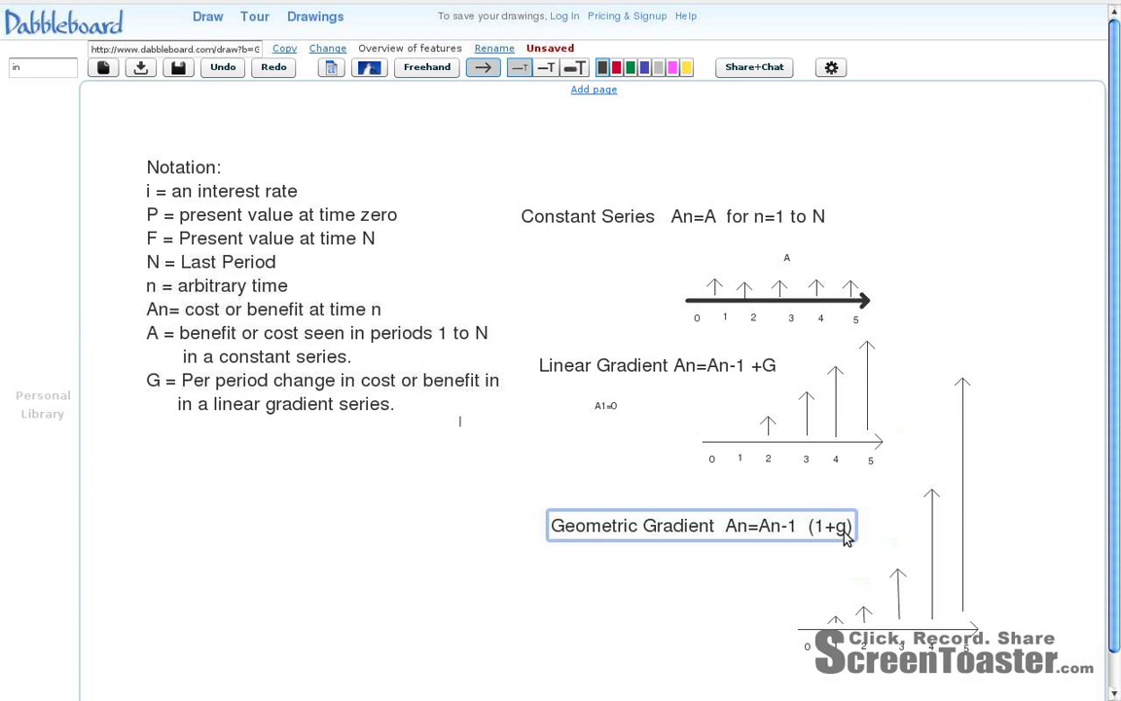
{"action": "mouse_move", "coordinate": [854, 537]}
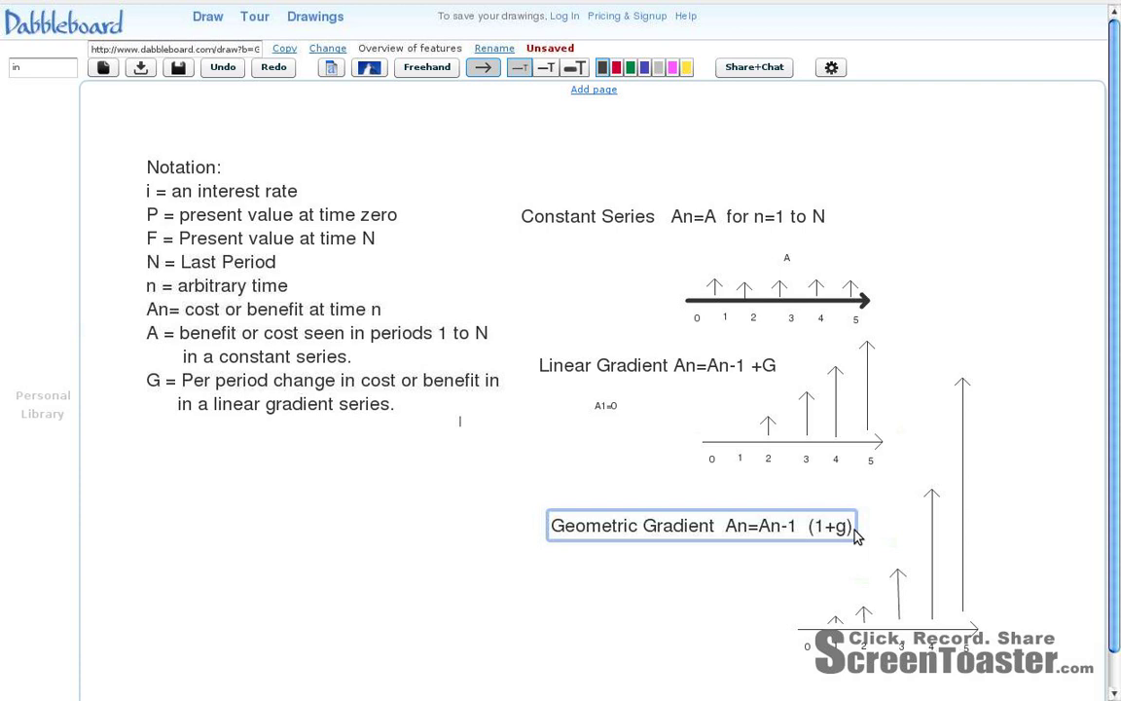
{"action": "left_click", "coordinate": [292, 283]}
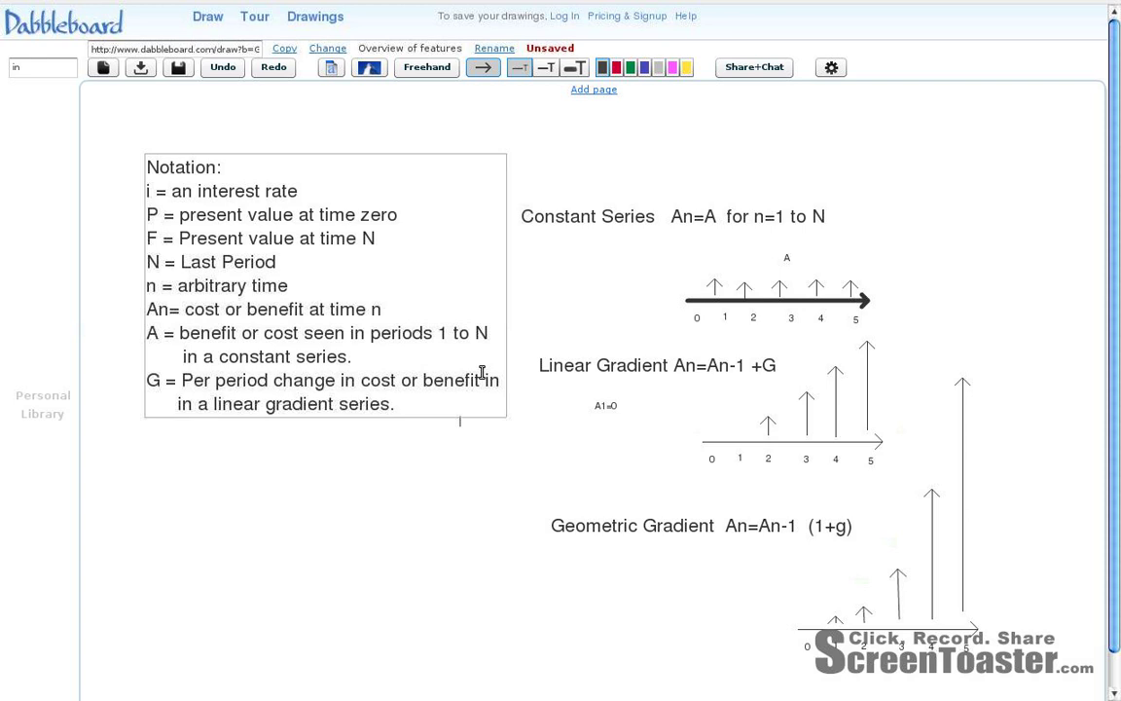
{"action": "left_click", "coordinate": [394, 403]}
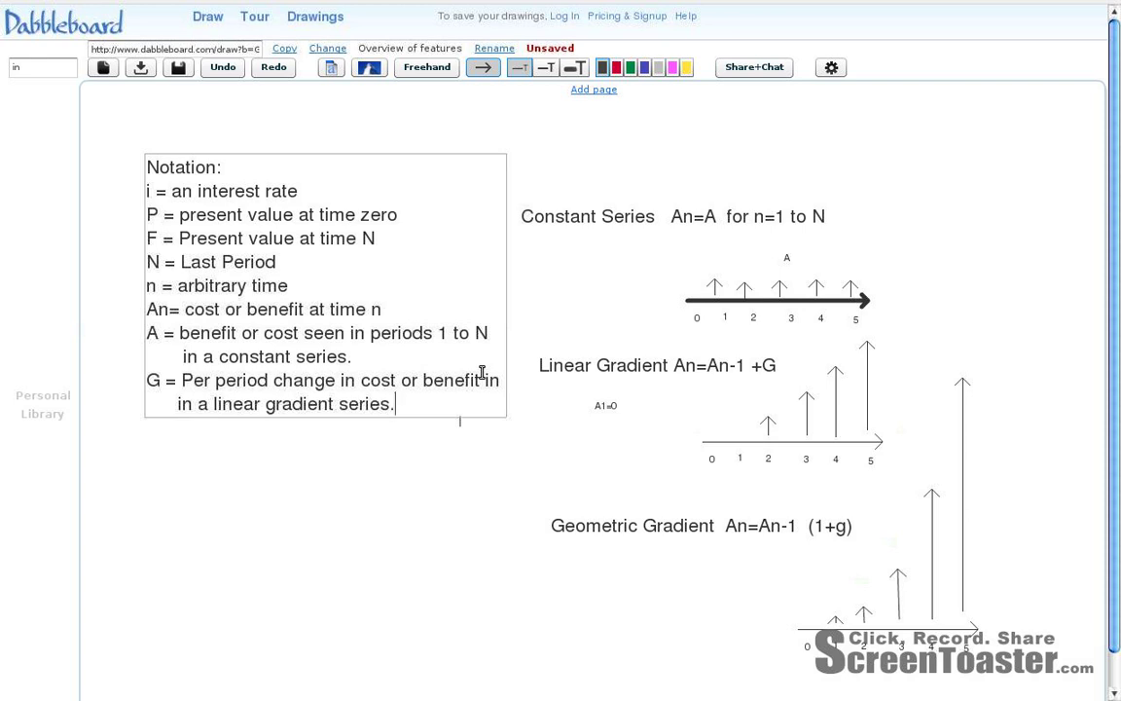
{"action": "type", "text": "g = percent change in costs or benefits in a geometric gradient series."}
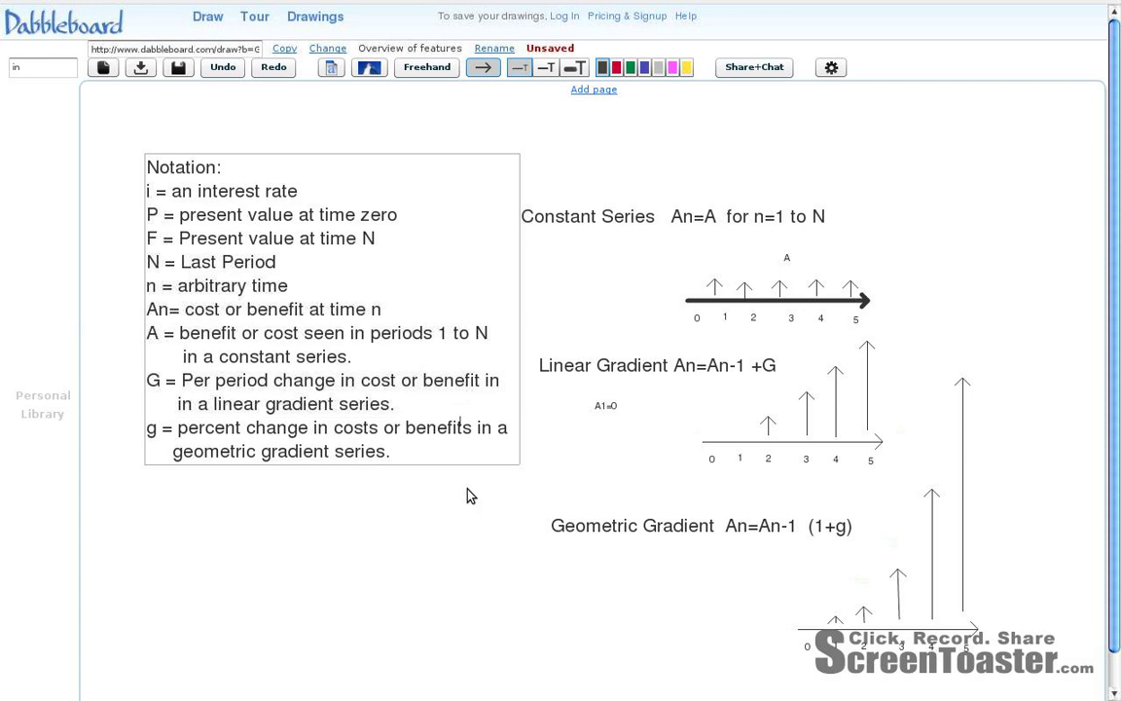
{"action": "left_click", "coordinate": [657, 364]}
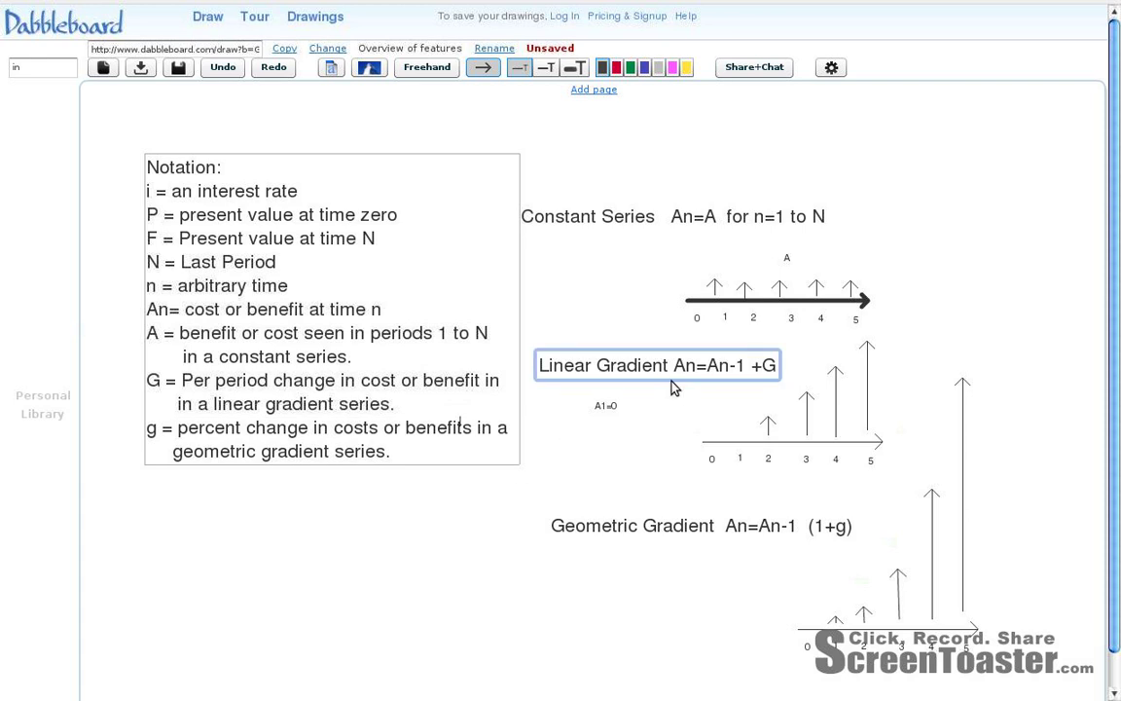
{"action": "left_click", "coordinate": [671, 216]}
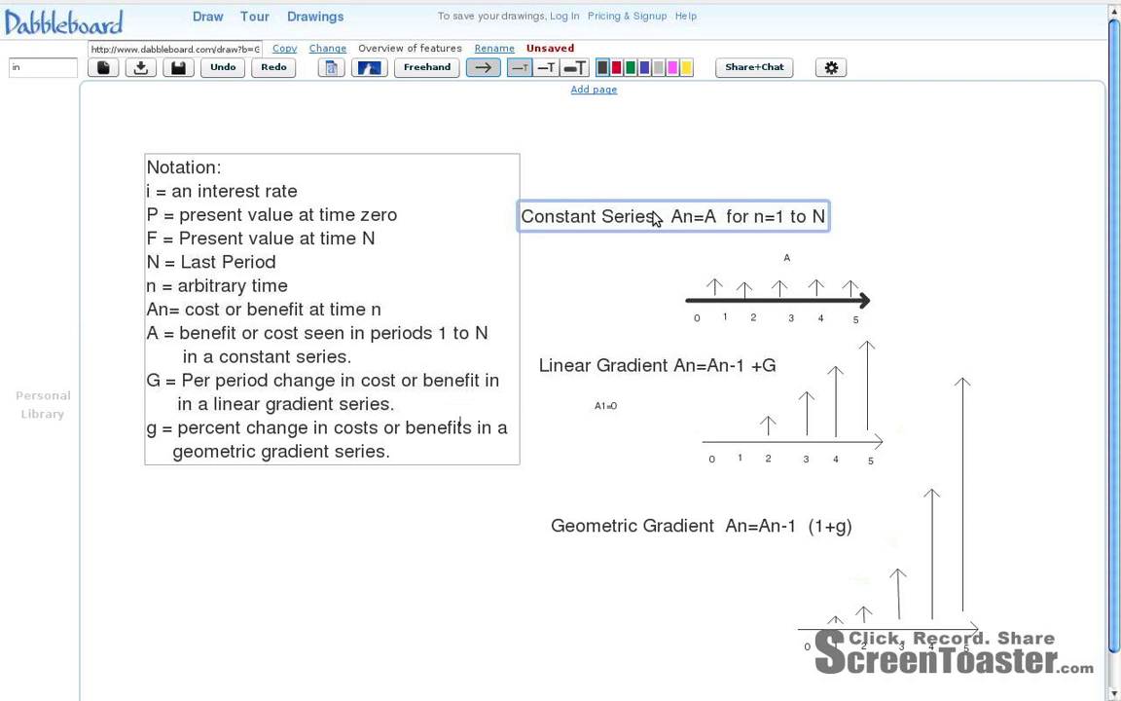
{"action": "left_click", "coordinate": [623, 283]}
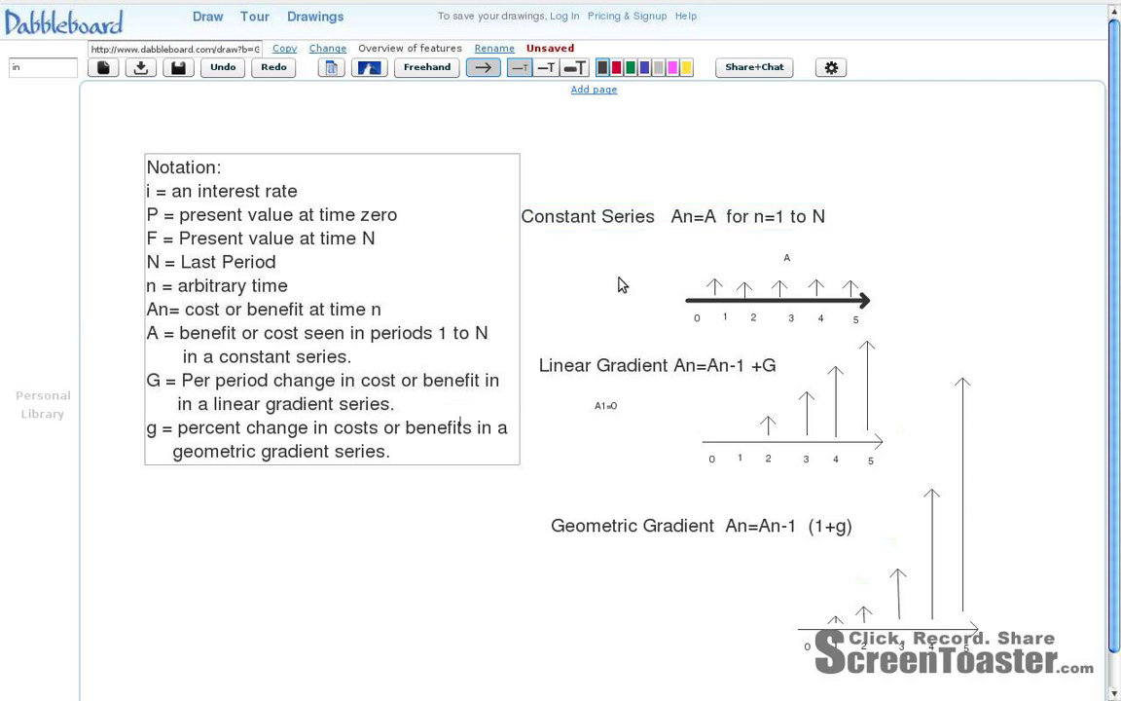
{"action": "double_click", "coordinate": [724, 318]}
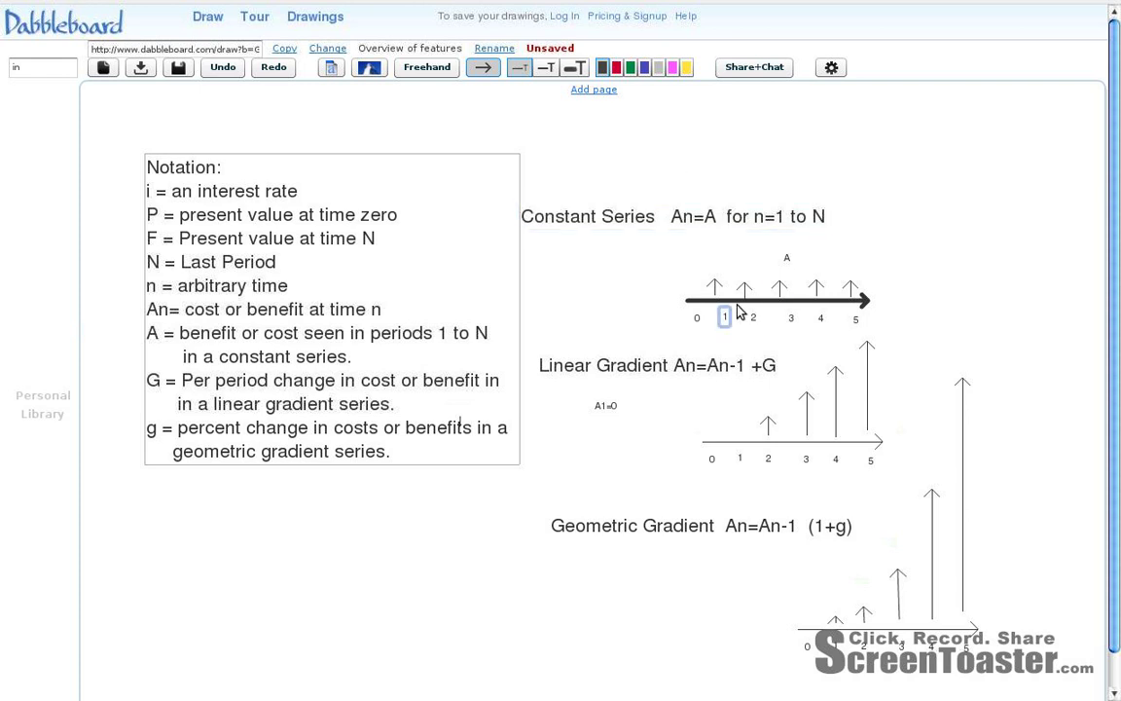